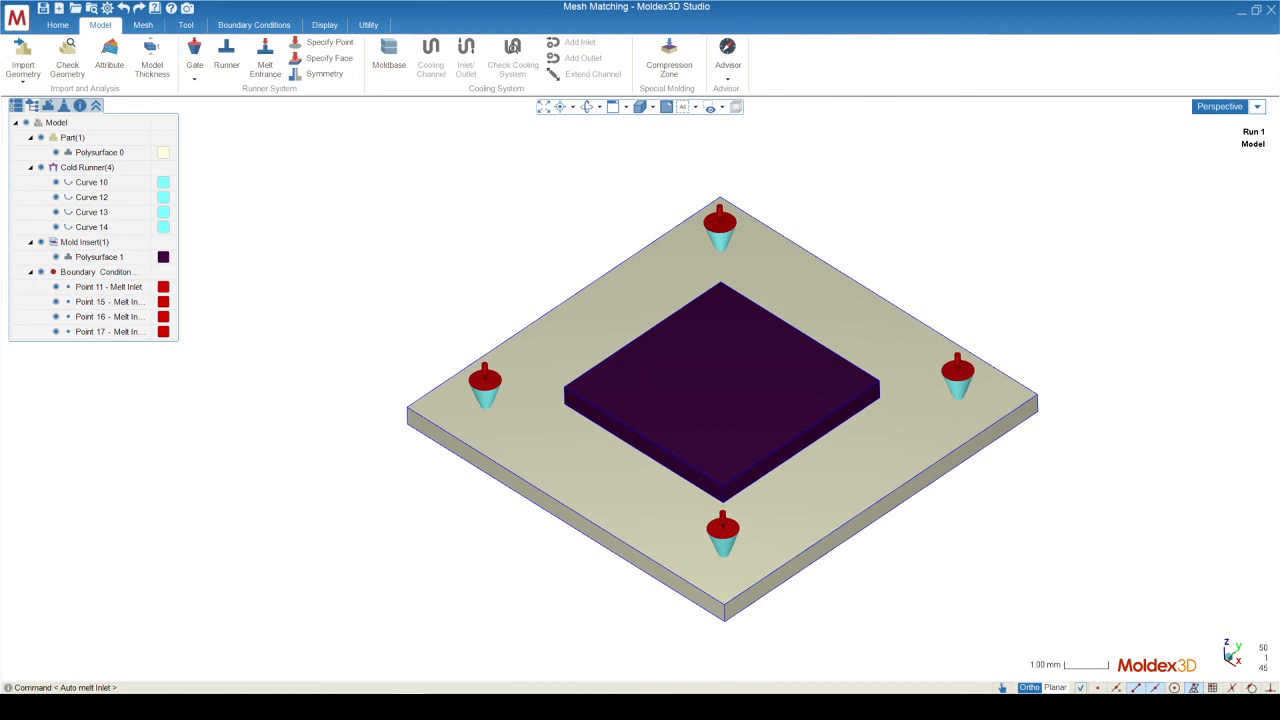
mouse_move(598, 470)
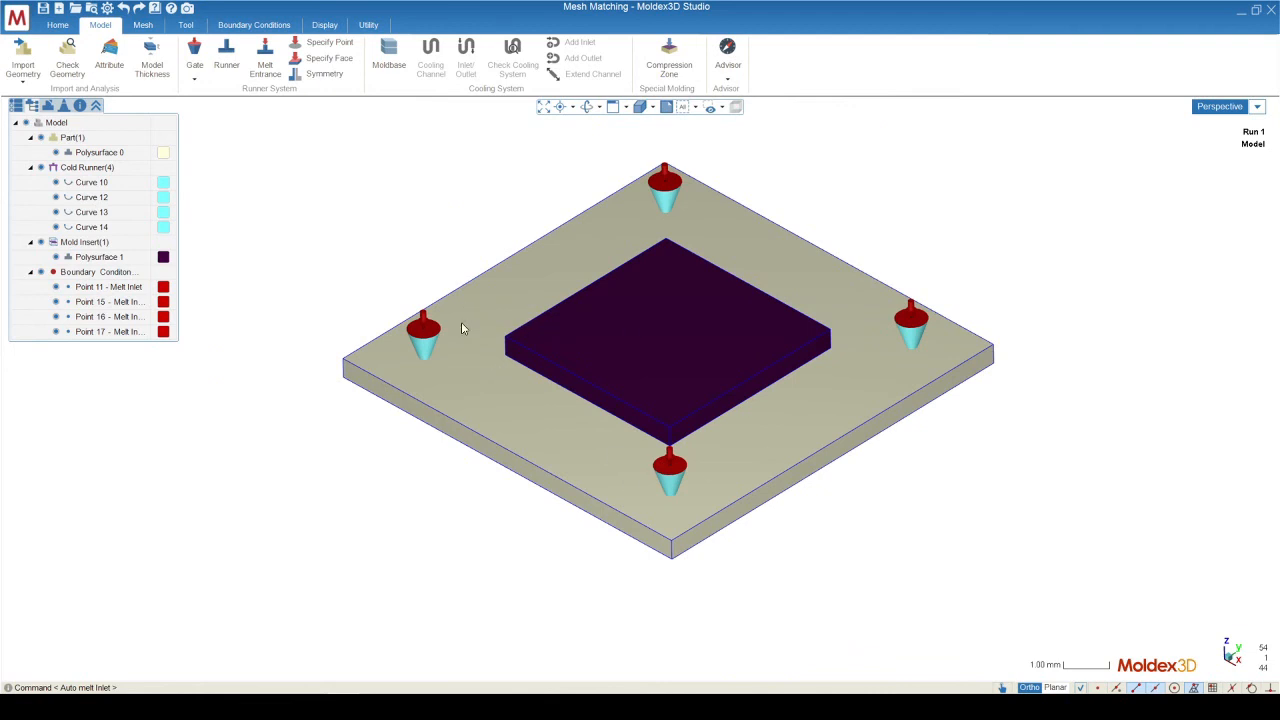
mouse_move(478, 332)
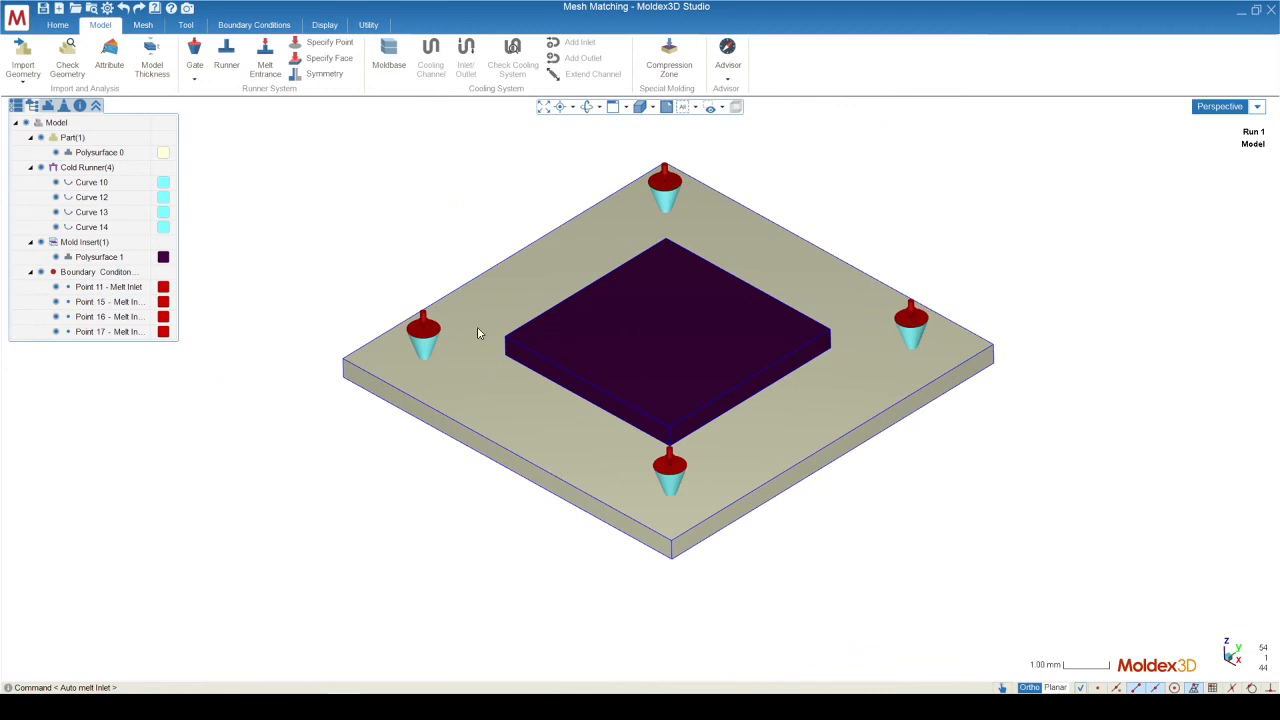
Start node seeding with the part's polysurface selected.
scroll(up, 3)
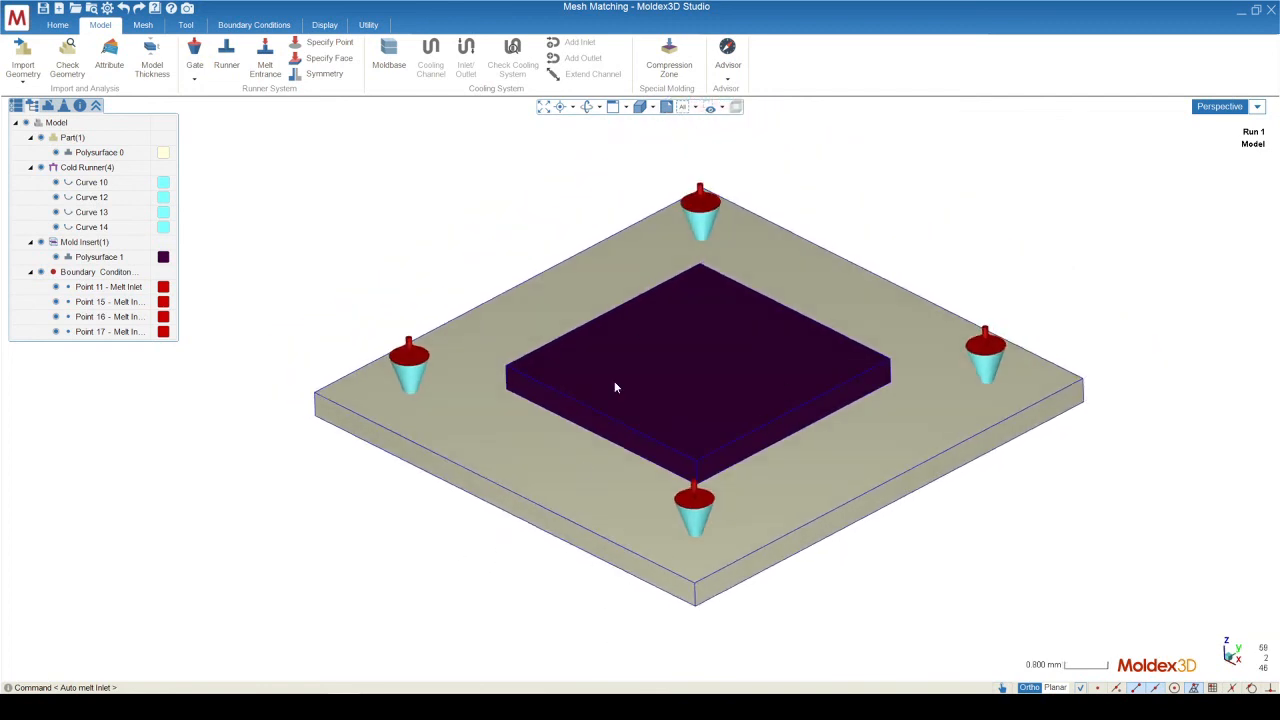
mouse_move(586, 496)
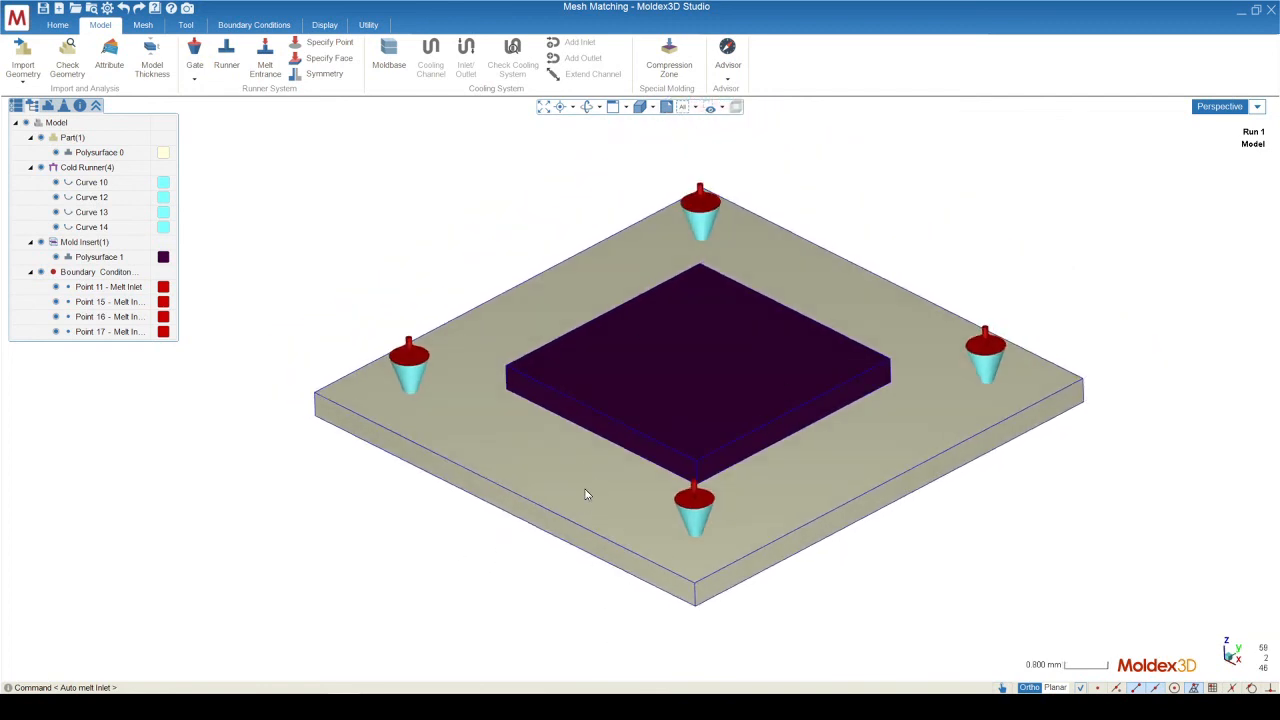
mouse_move(618, 392)
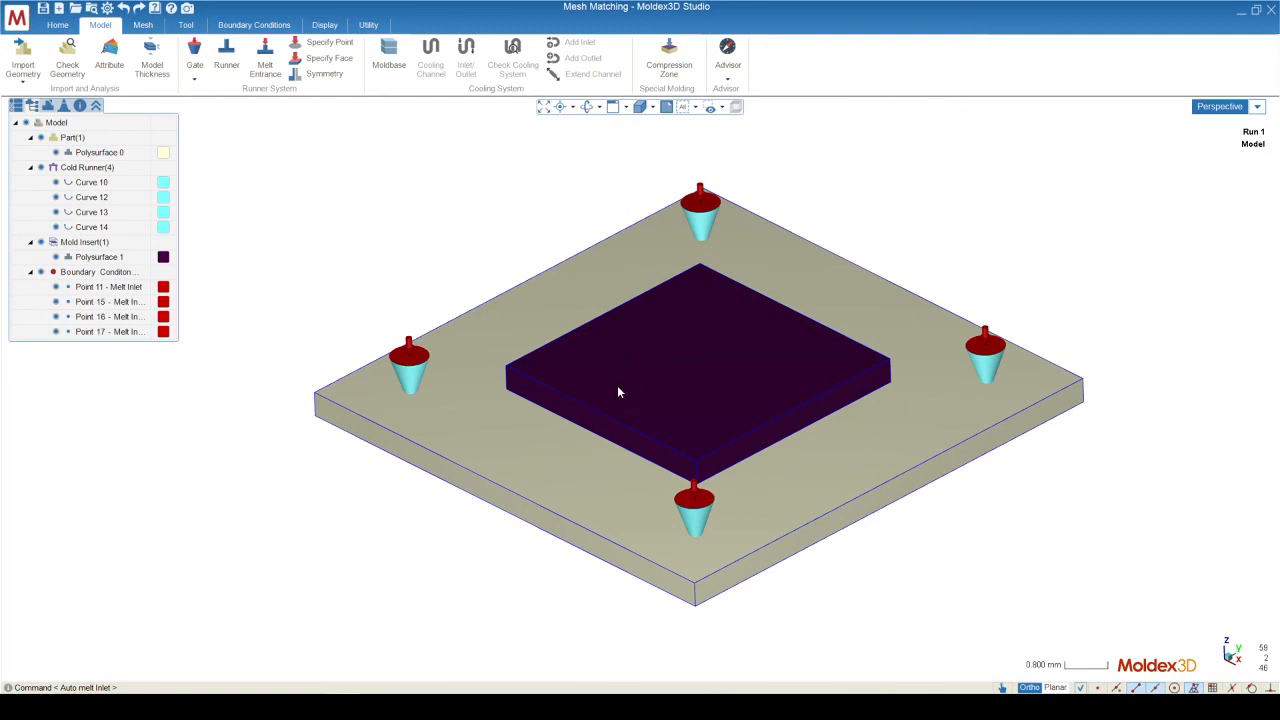
click(72, 136)
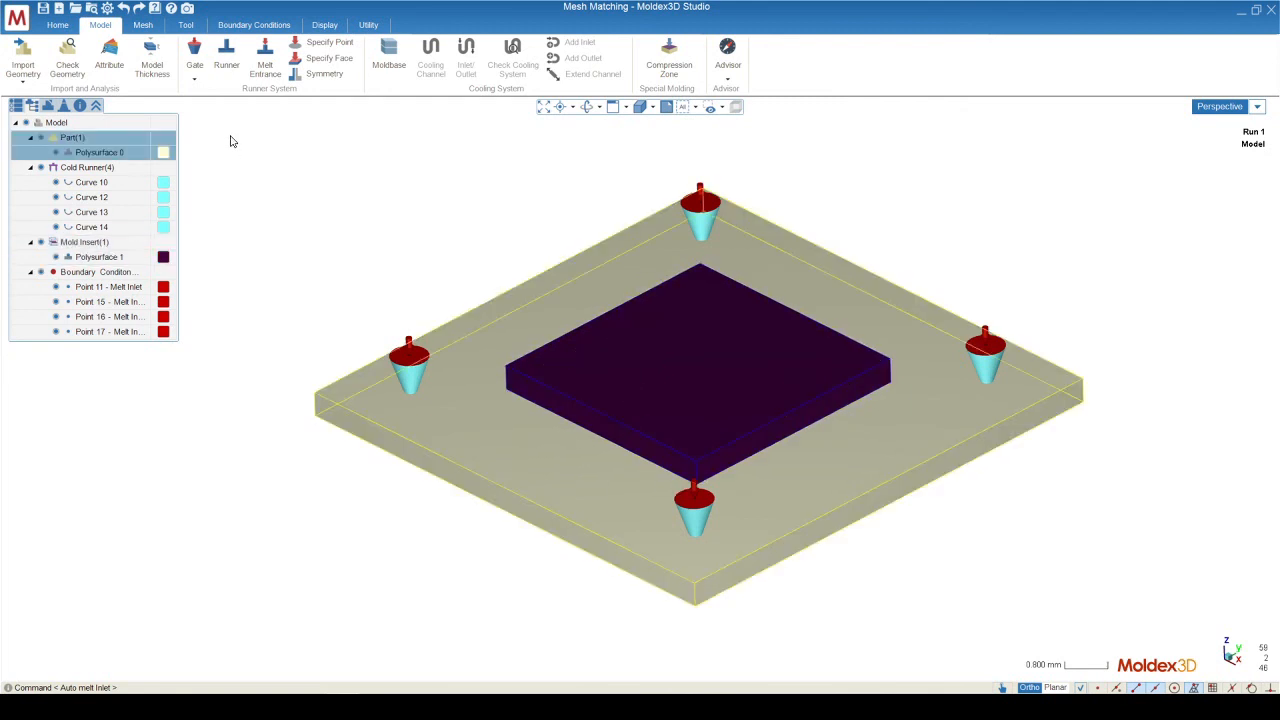
click(142, 24)
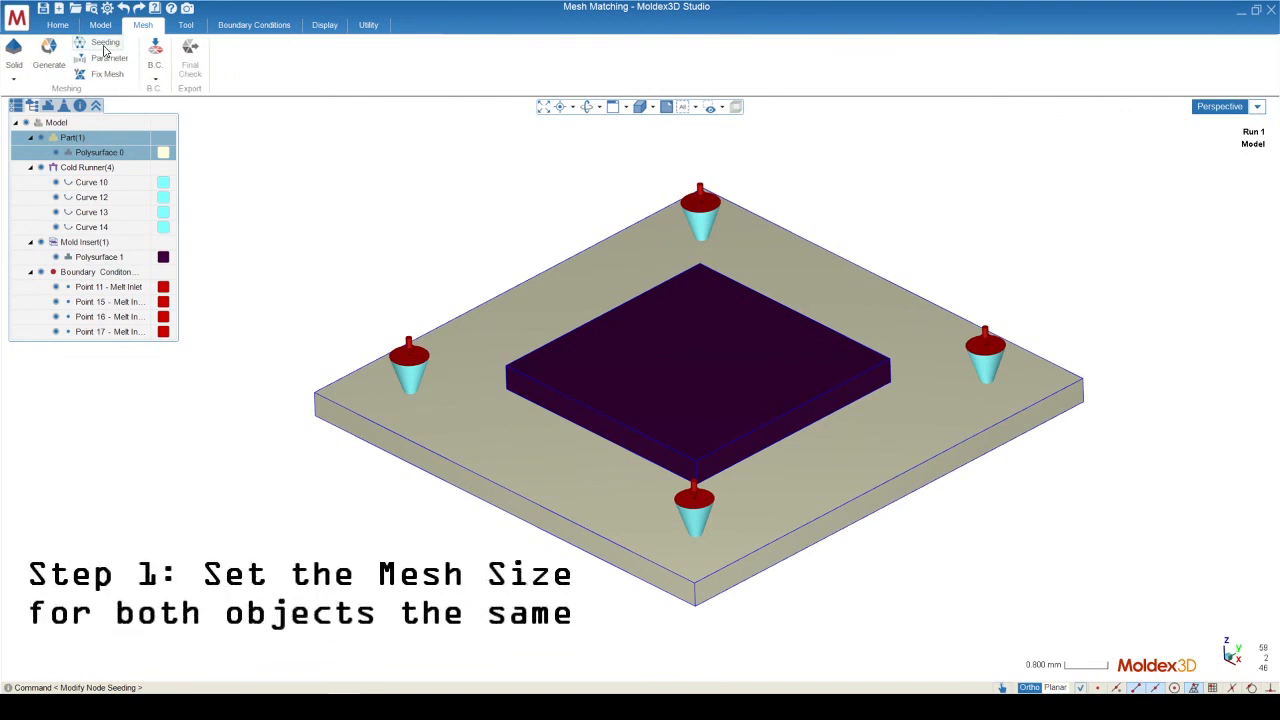
click(104, 44)
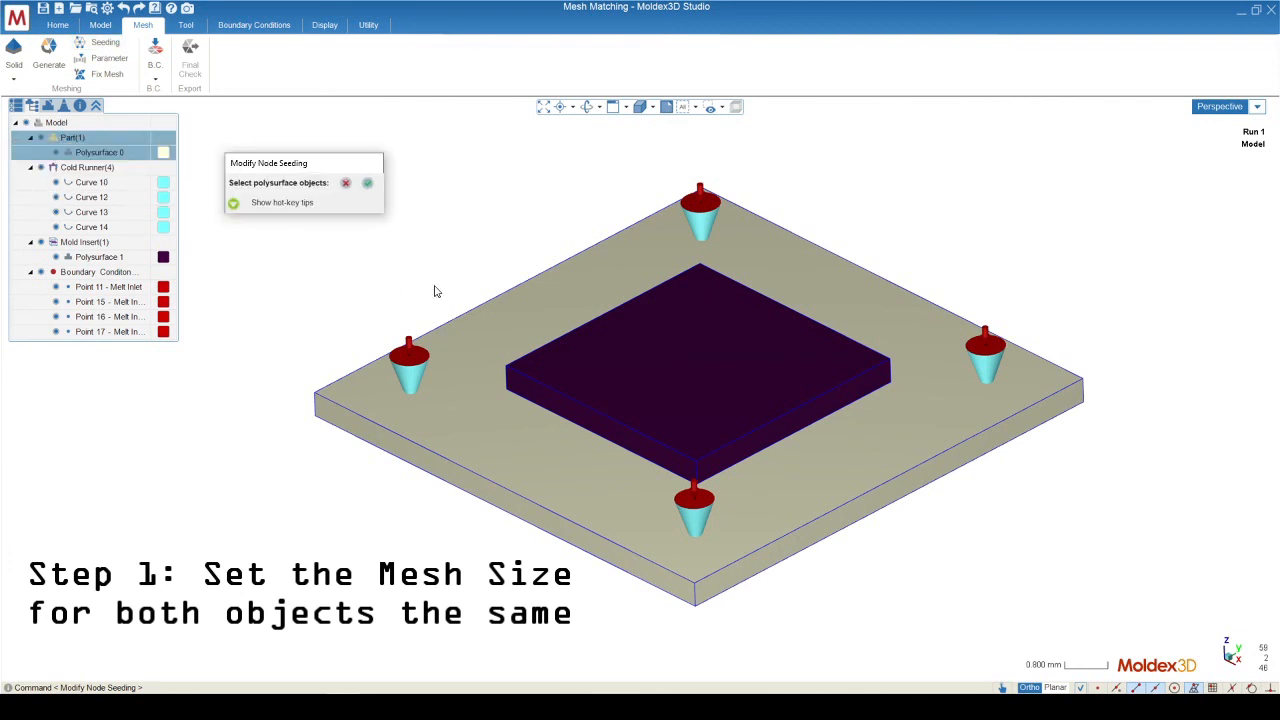
Add the mold insert surface, reset the initial size and apply a shared smaller global mesh size.
click(84, 242)
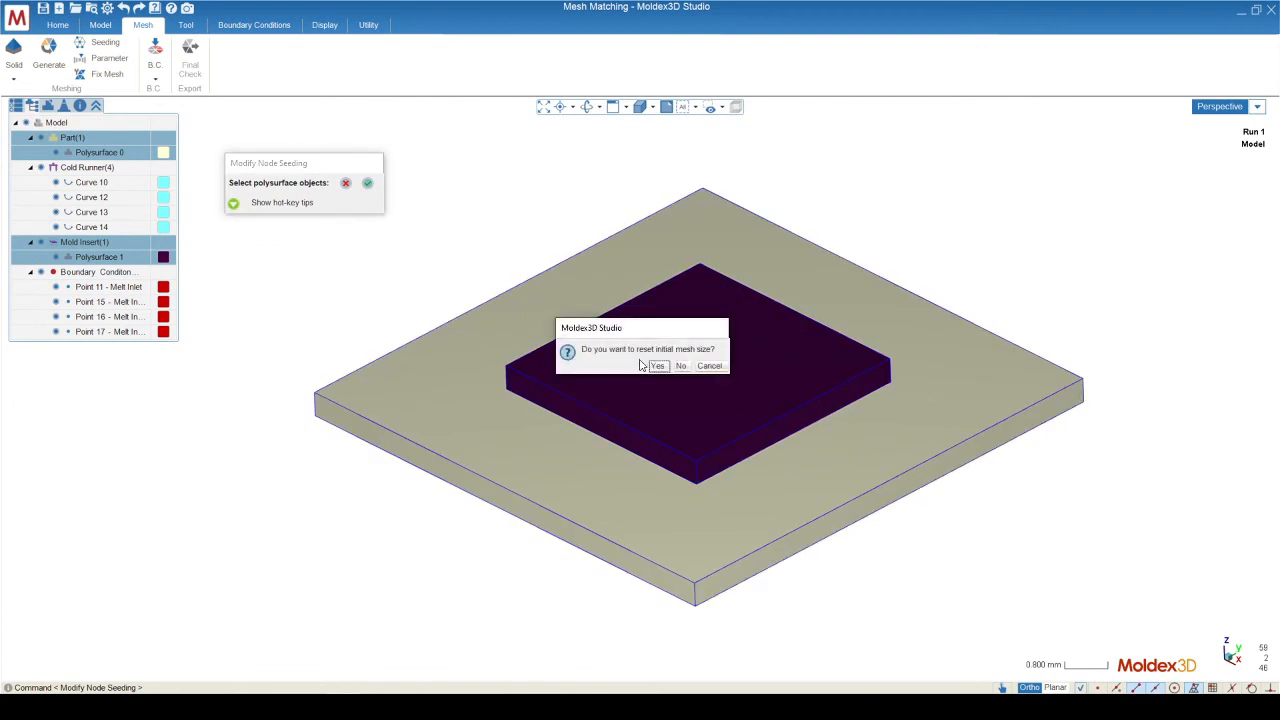
mouse_move(640, 390)
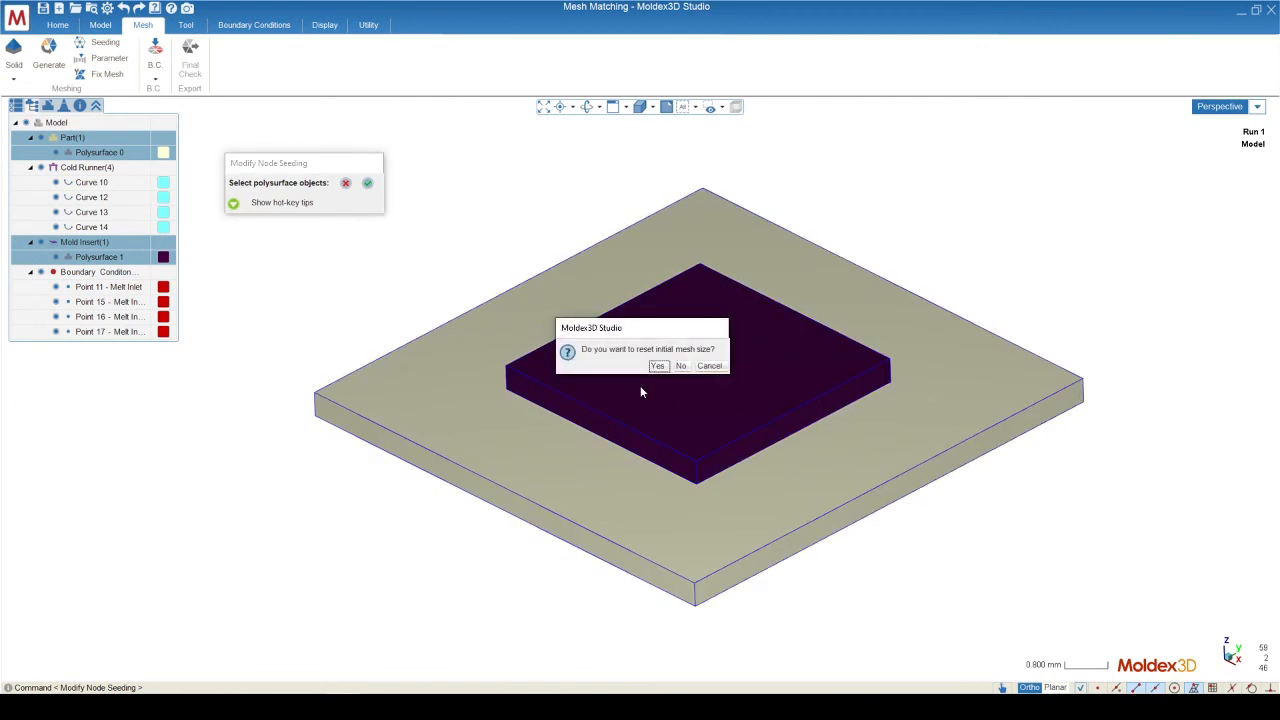
click(656, 364)
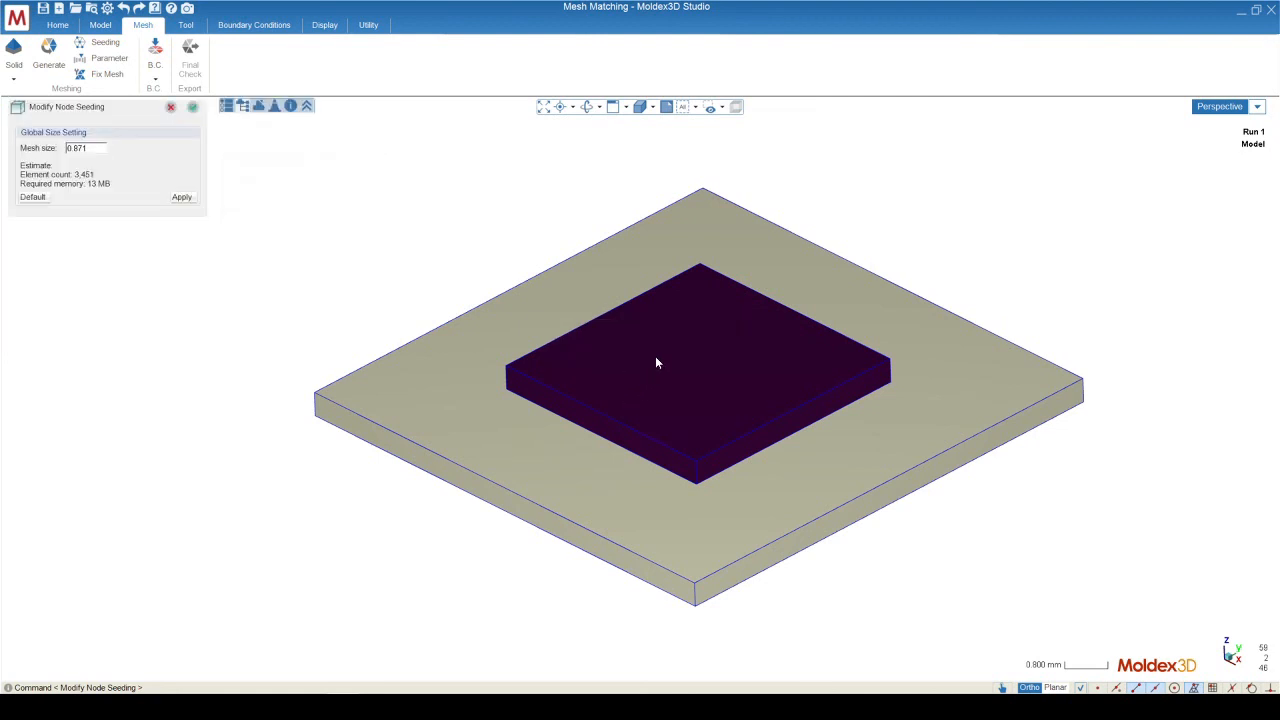
mouse_move(454, 418)
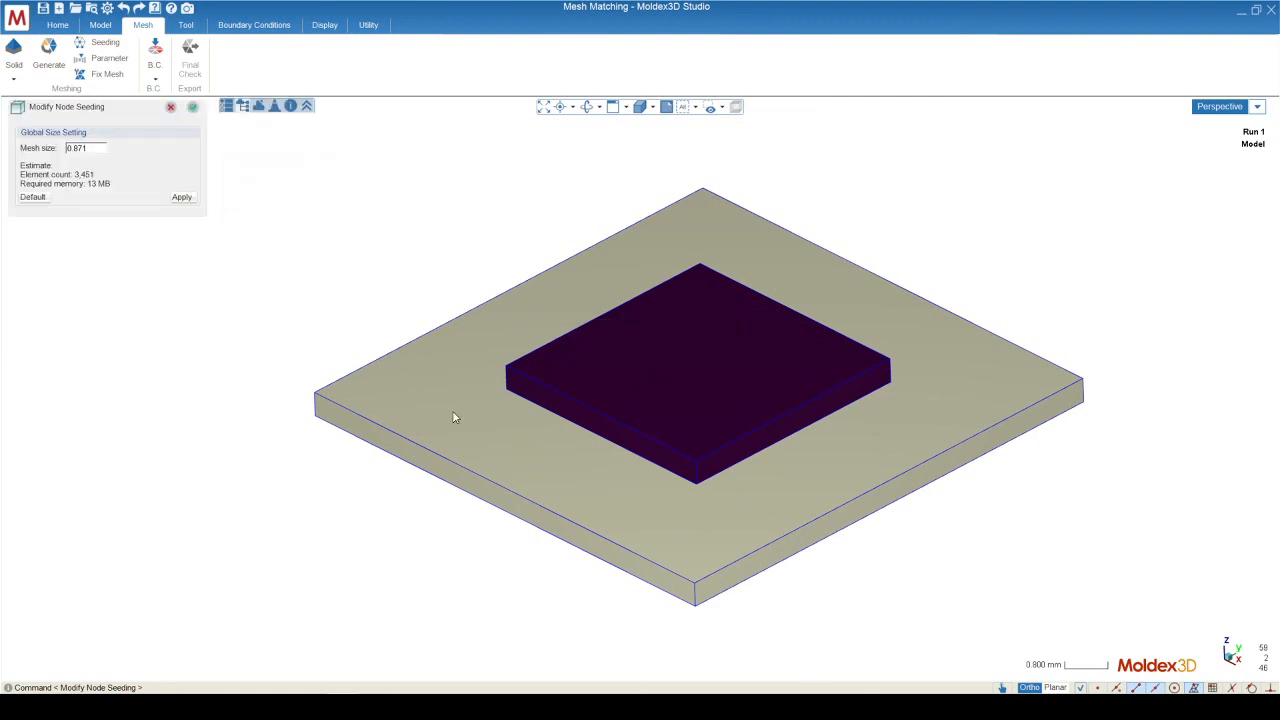
mouse_move(710, 444)
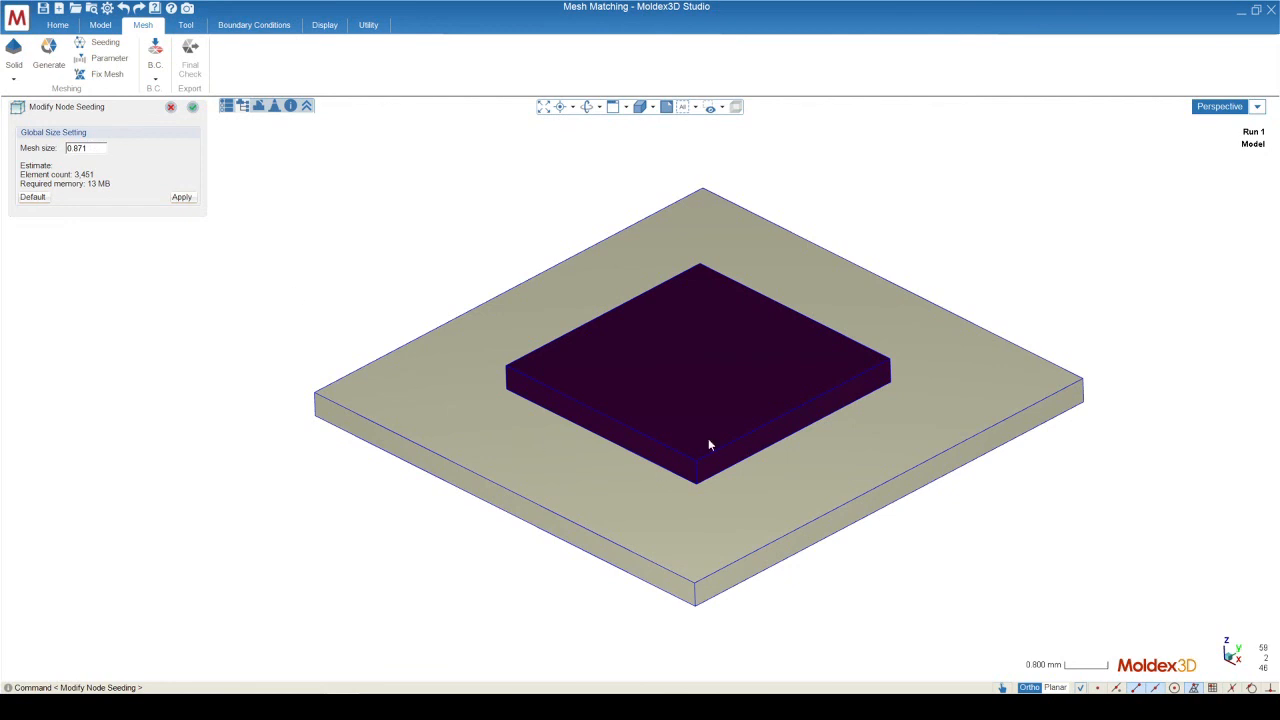
mouse_move(614, 368)
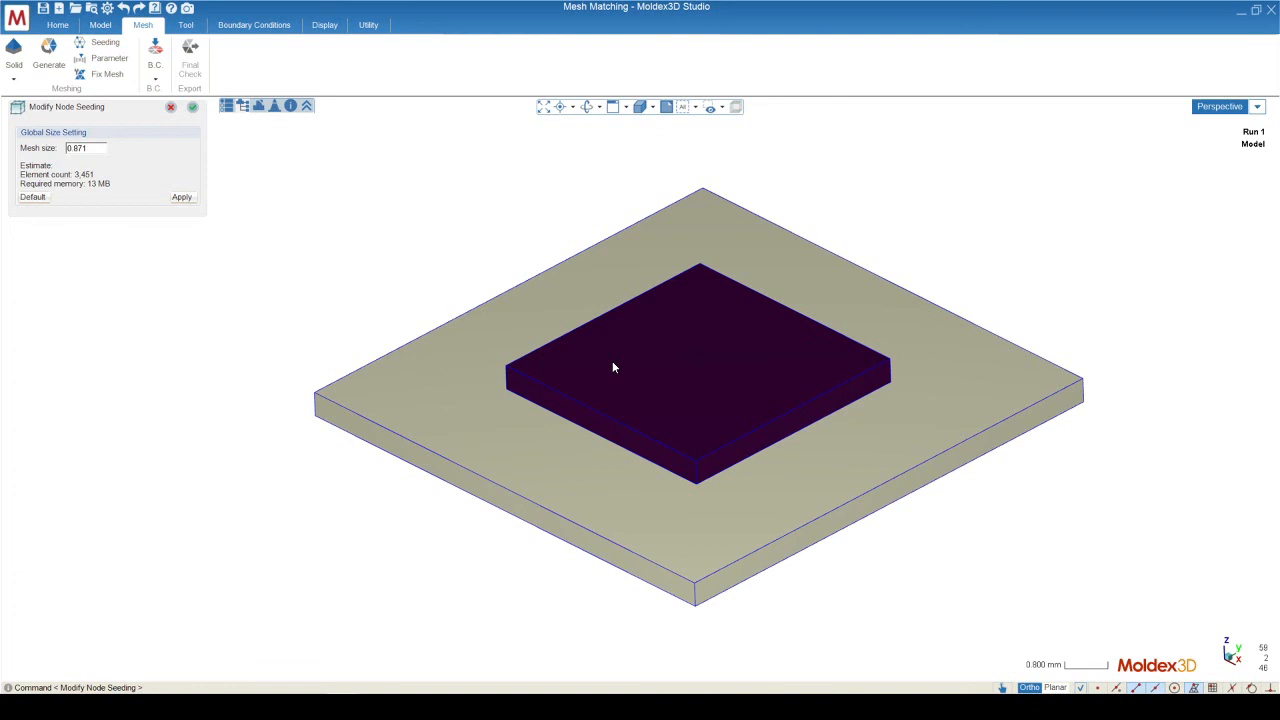
mouse_move(556, 428)
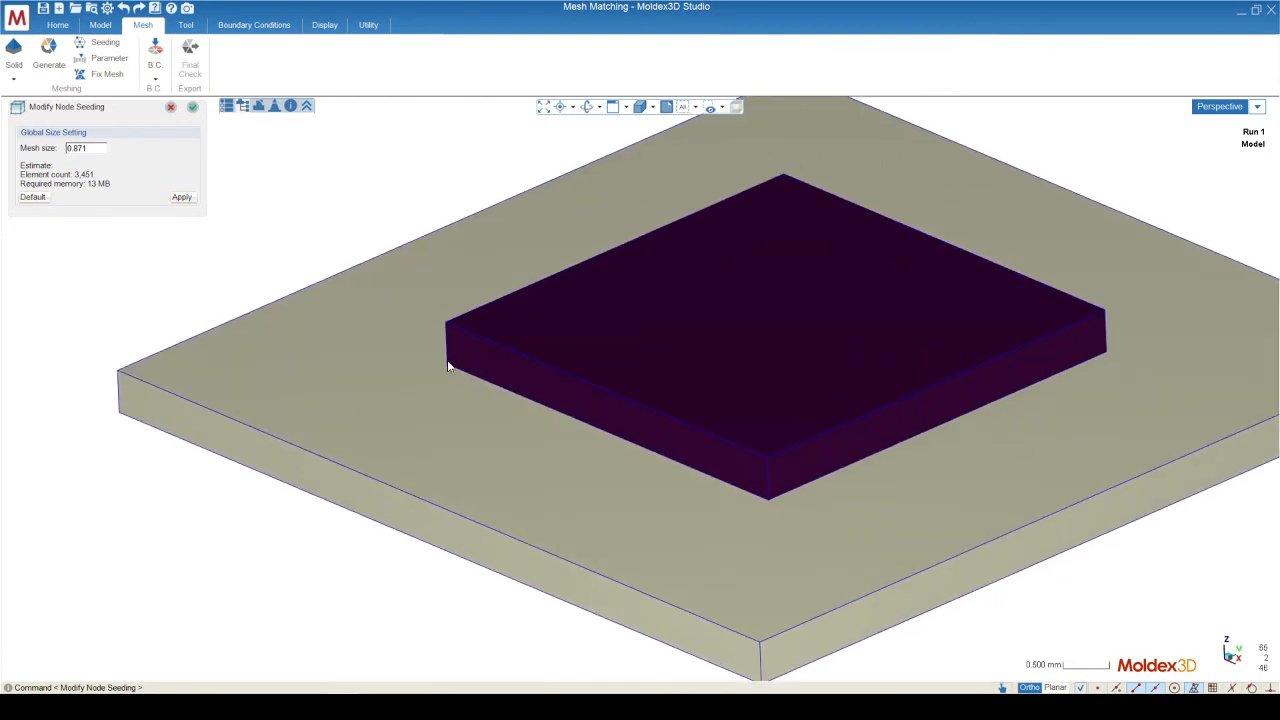
mouse_move(600, 404)
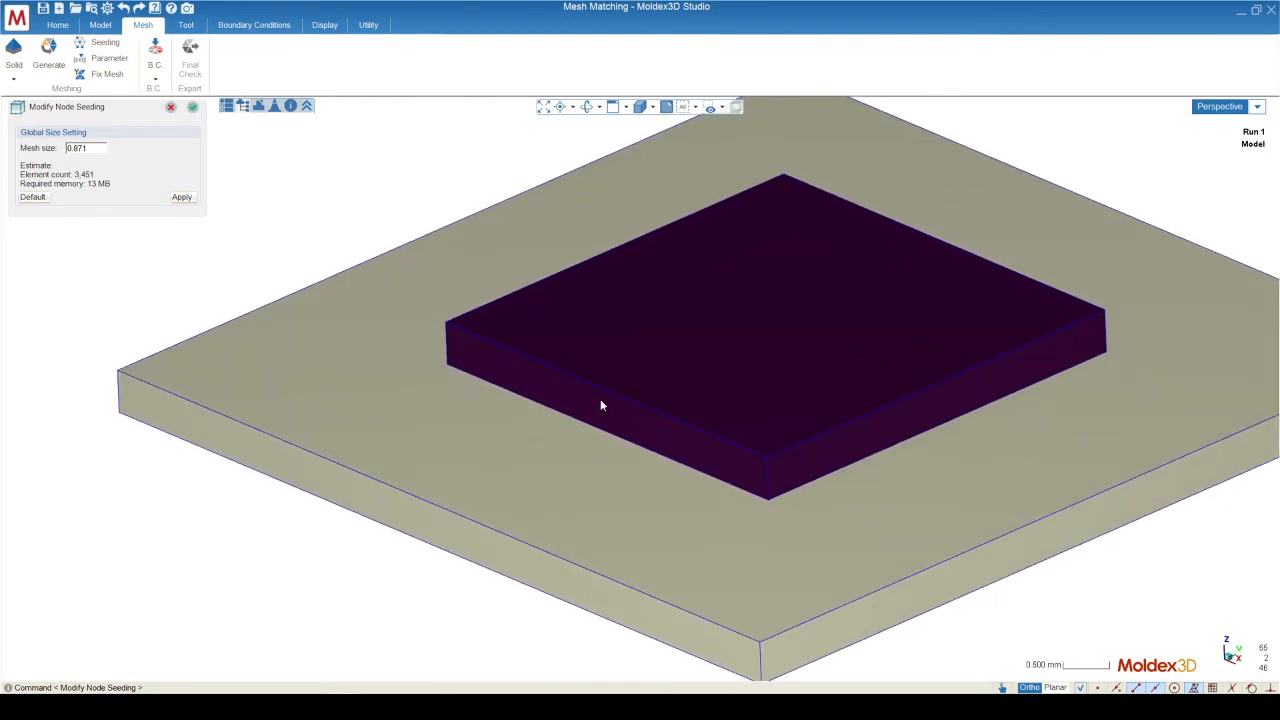
mouse_move(390, 408)
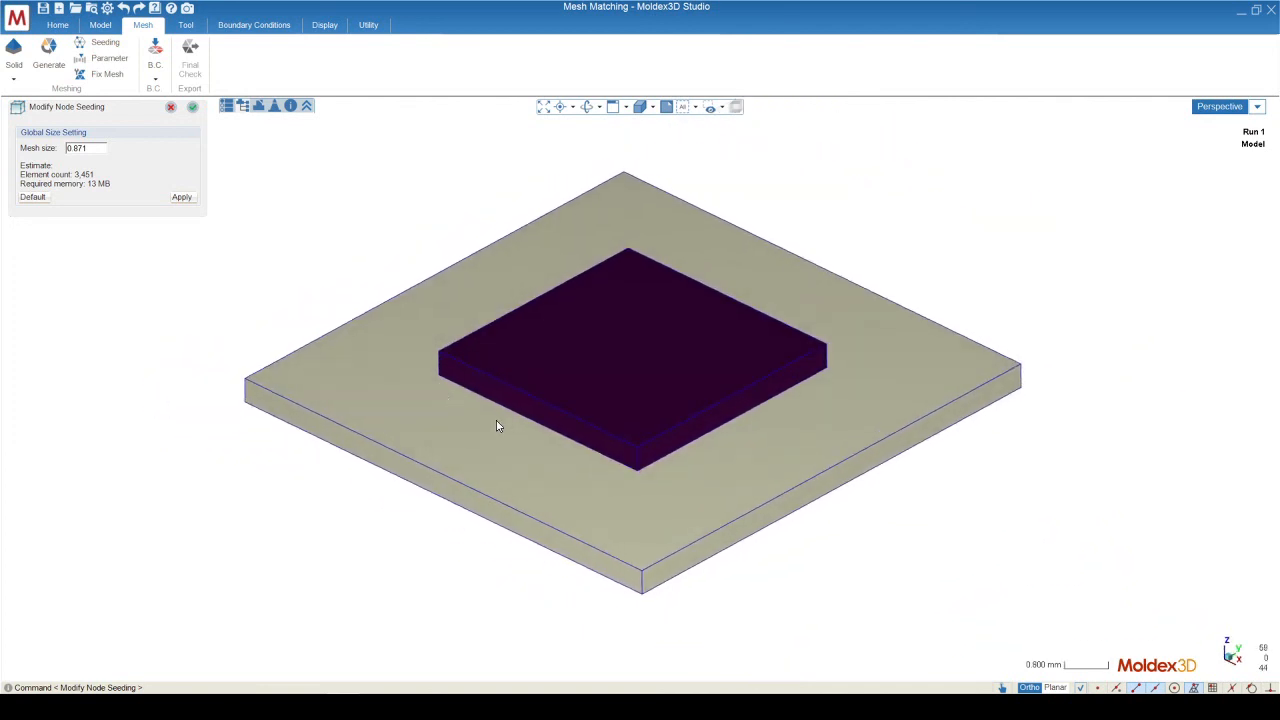
mouse_move(728, 540)
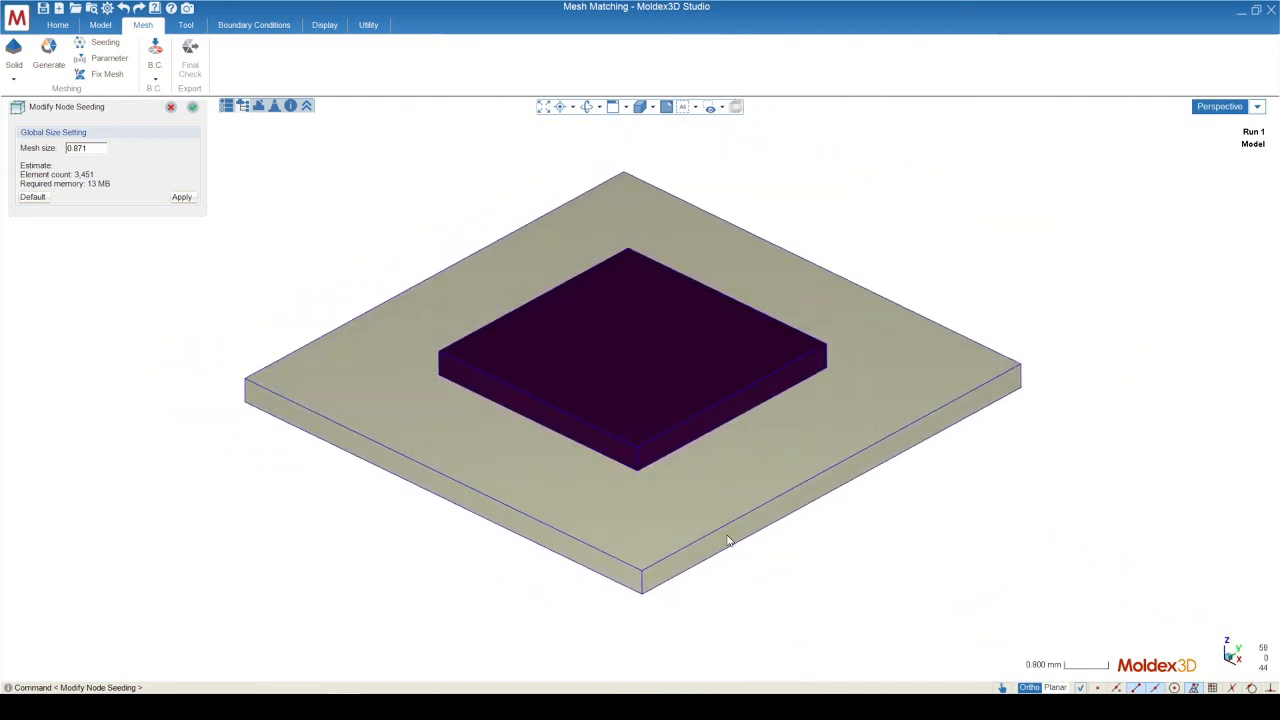
mouse_move(536, 452)
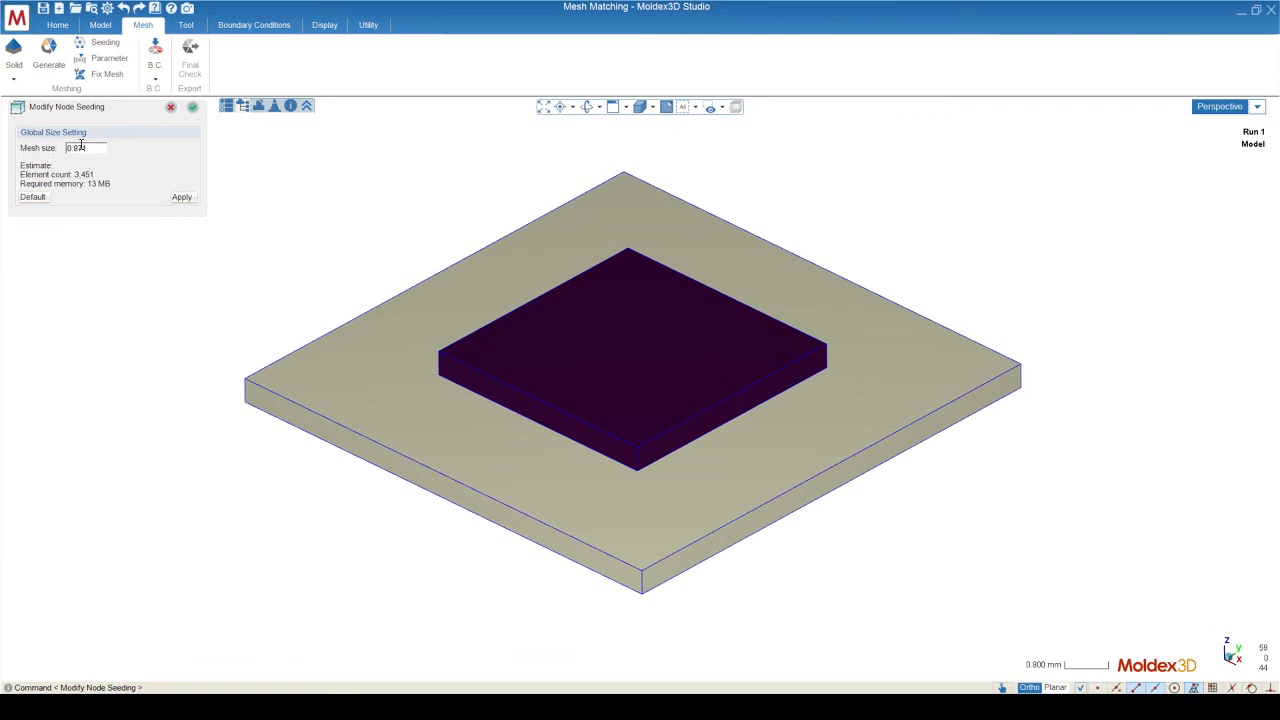
click(182, 198)
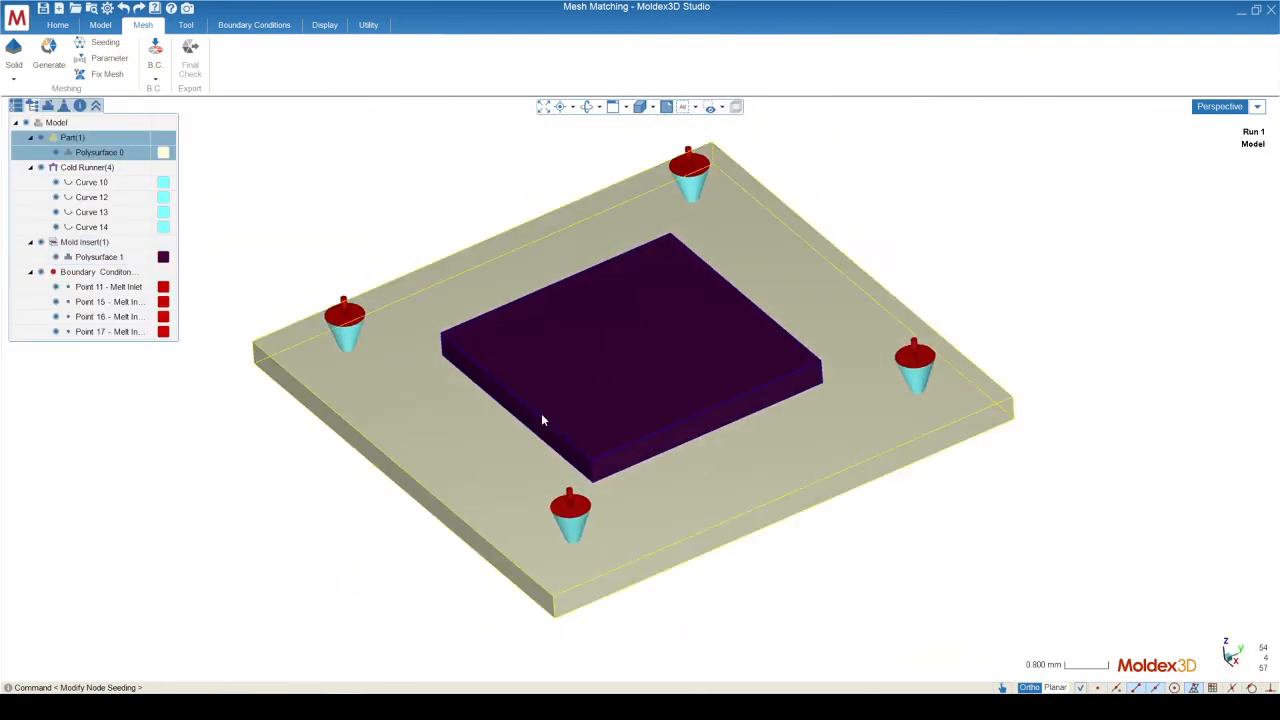
click(84, 242)
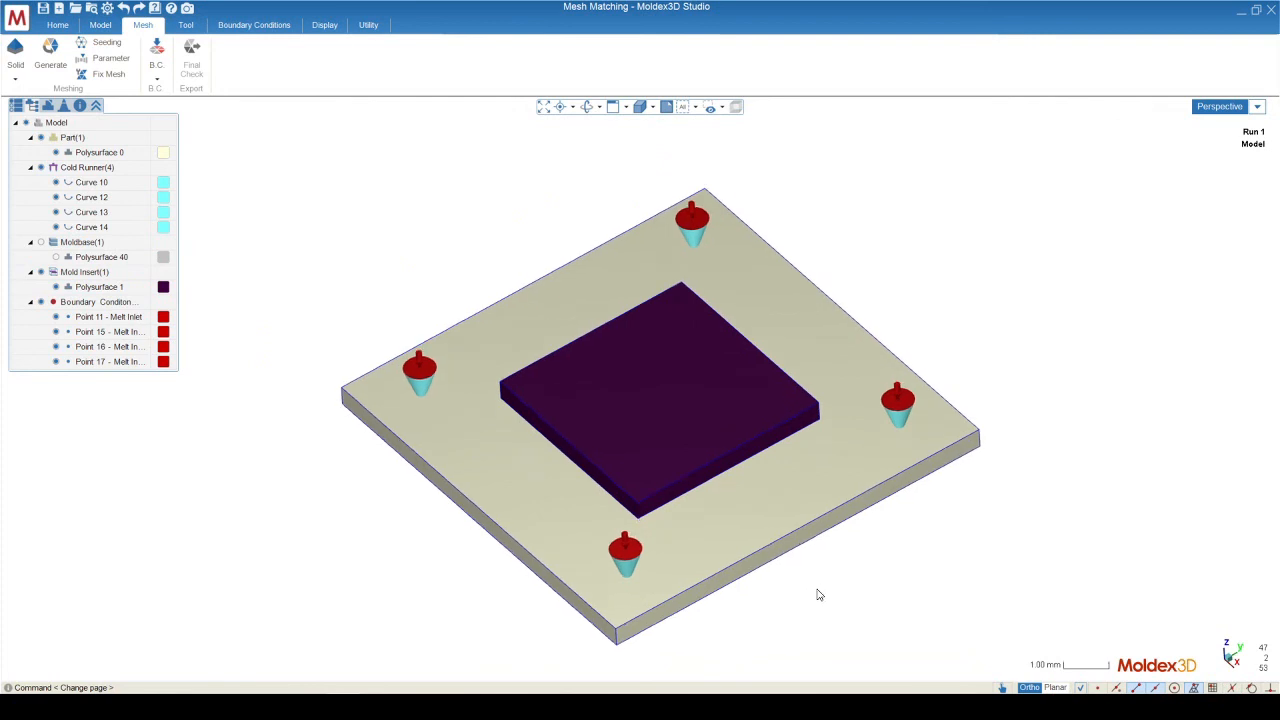
click(48, 52)
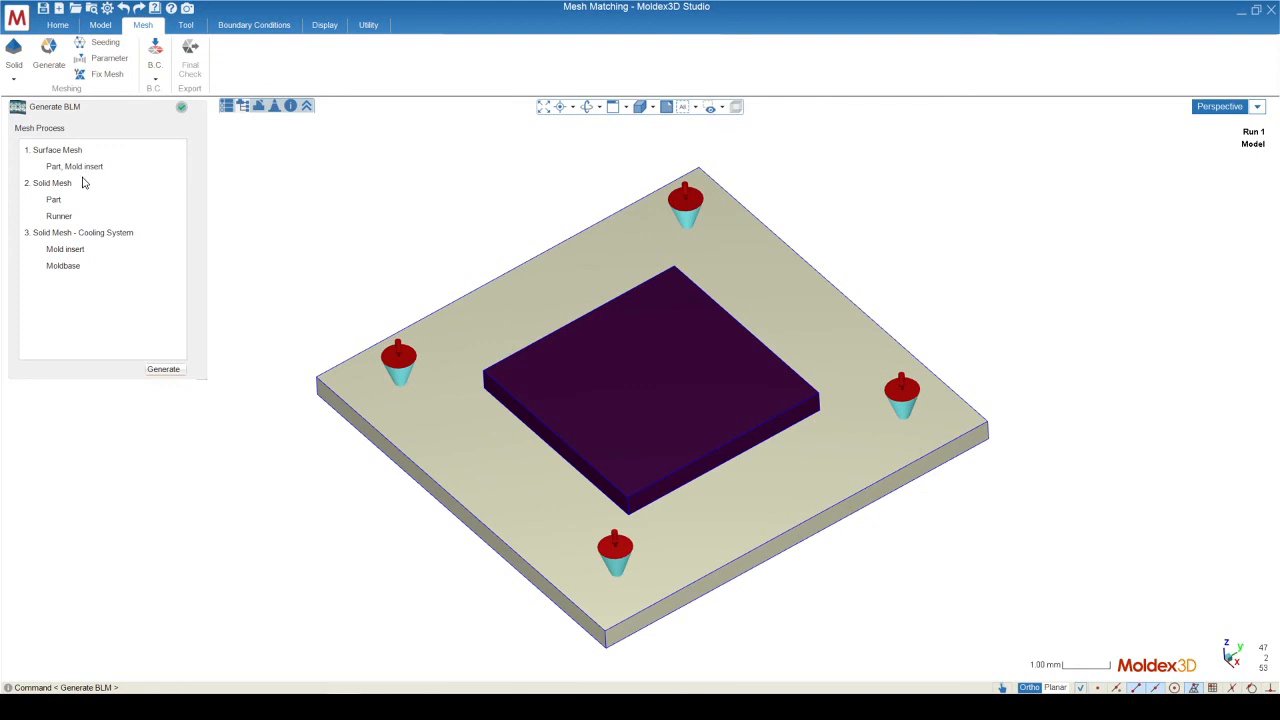
mouse_move(668, 432)
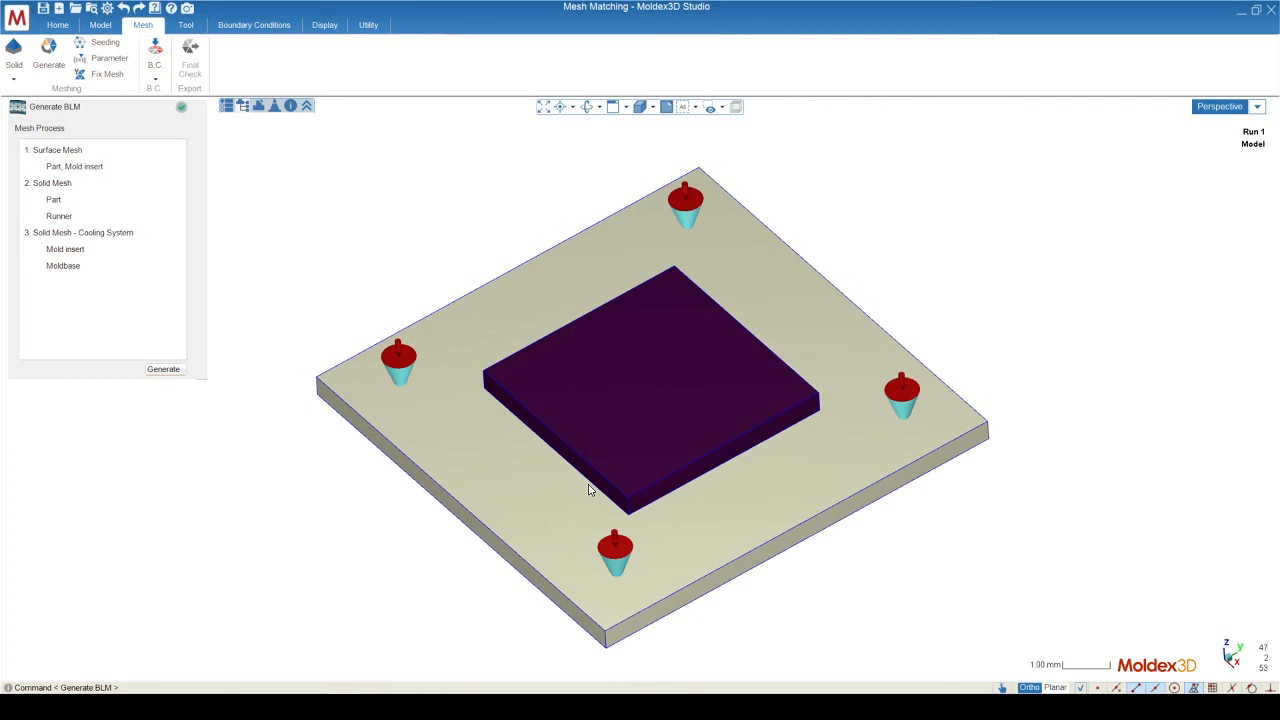
mouse_move(568, 480)
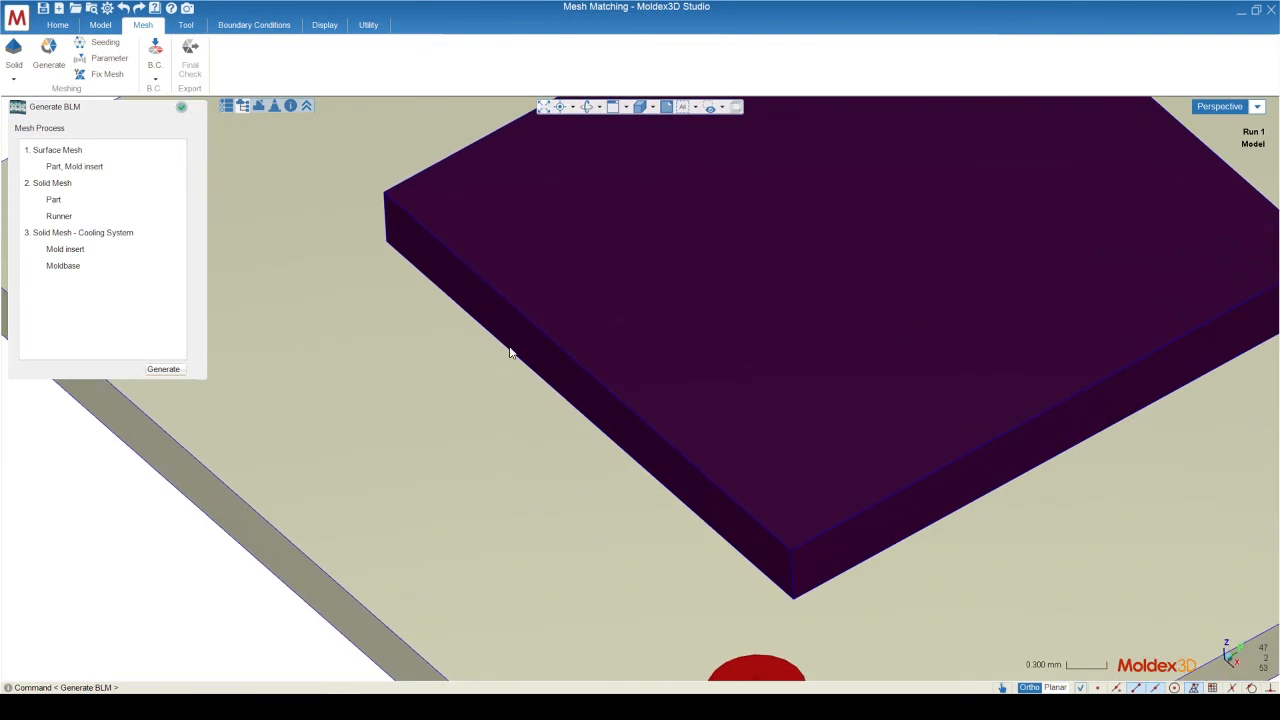
mouse_move(480, 358)
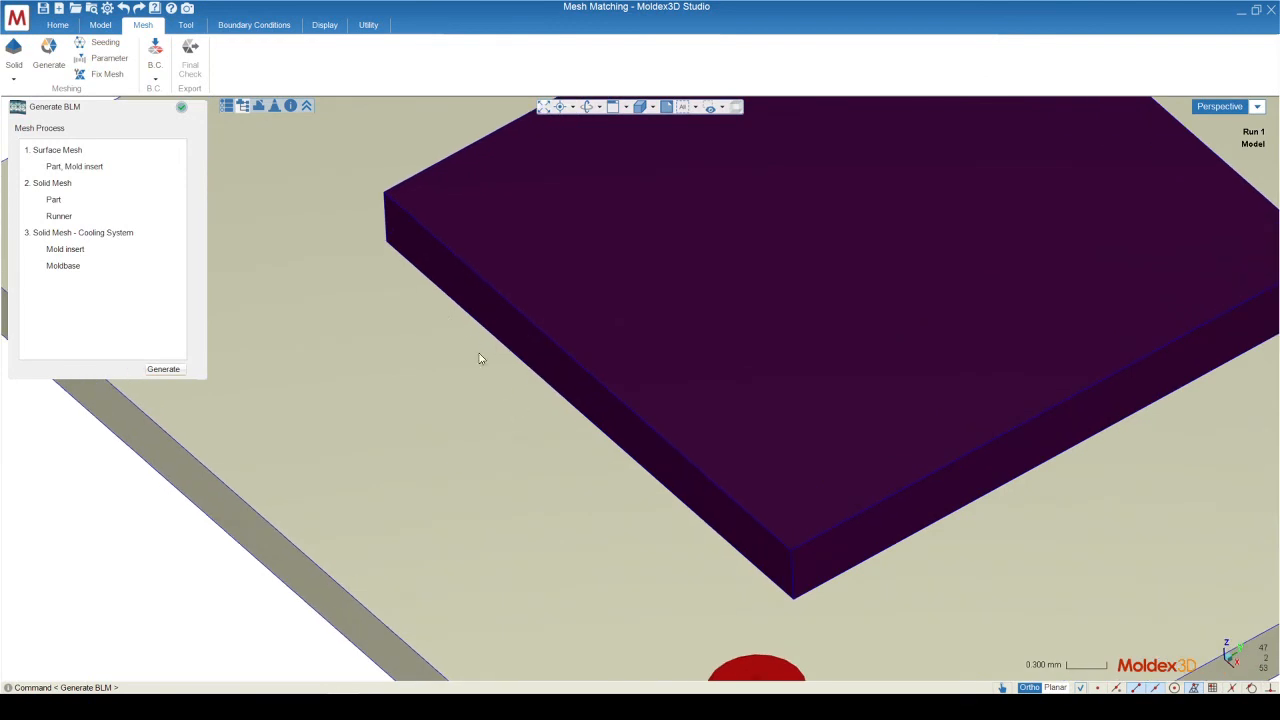
mouse_move(472, 352)
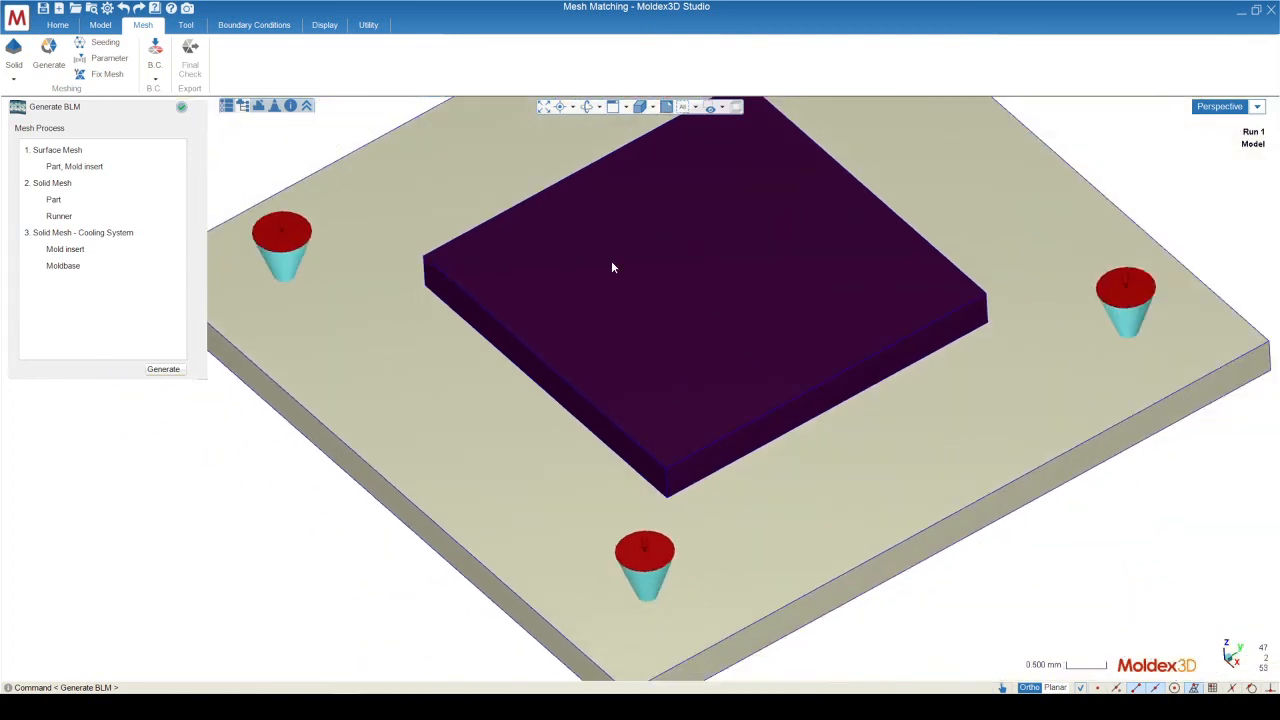
mouse_move(518, 290)
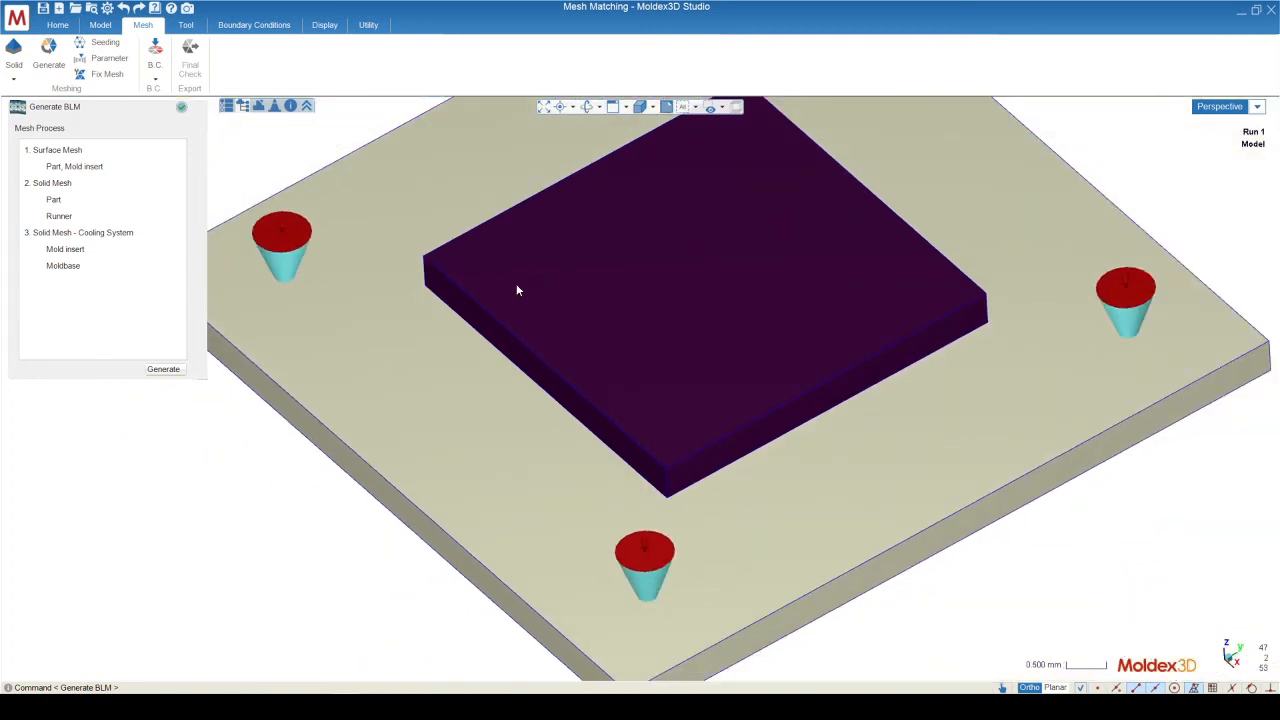
mouse_move(504, 396)
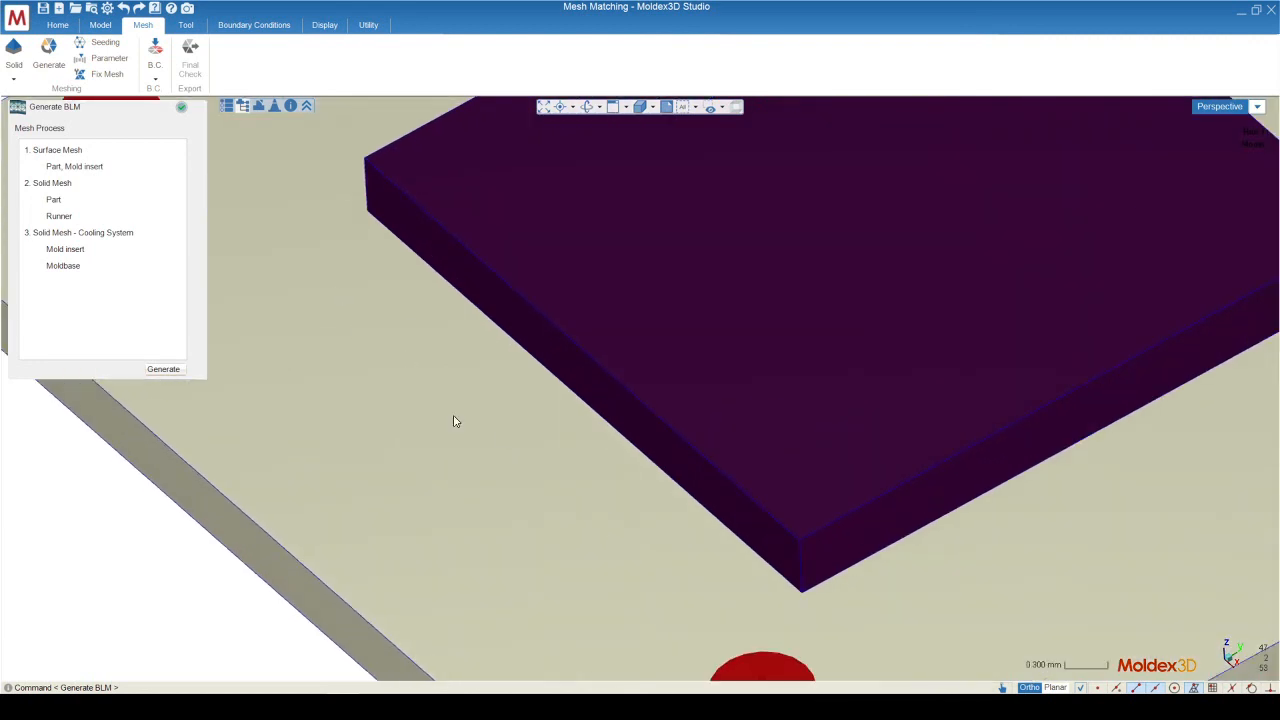
mouse_move(752, 300)
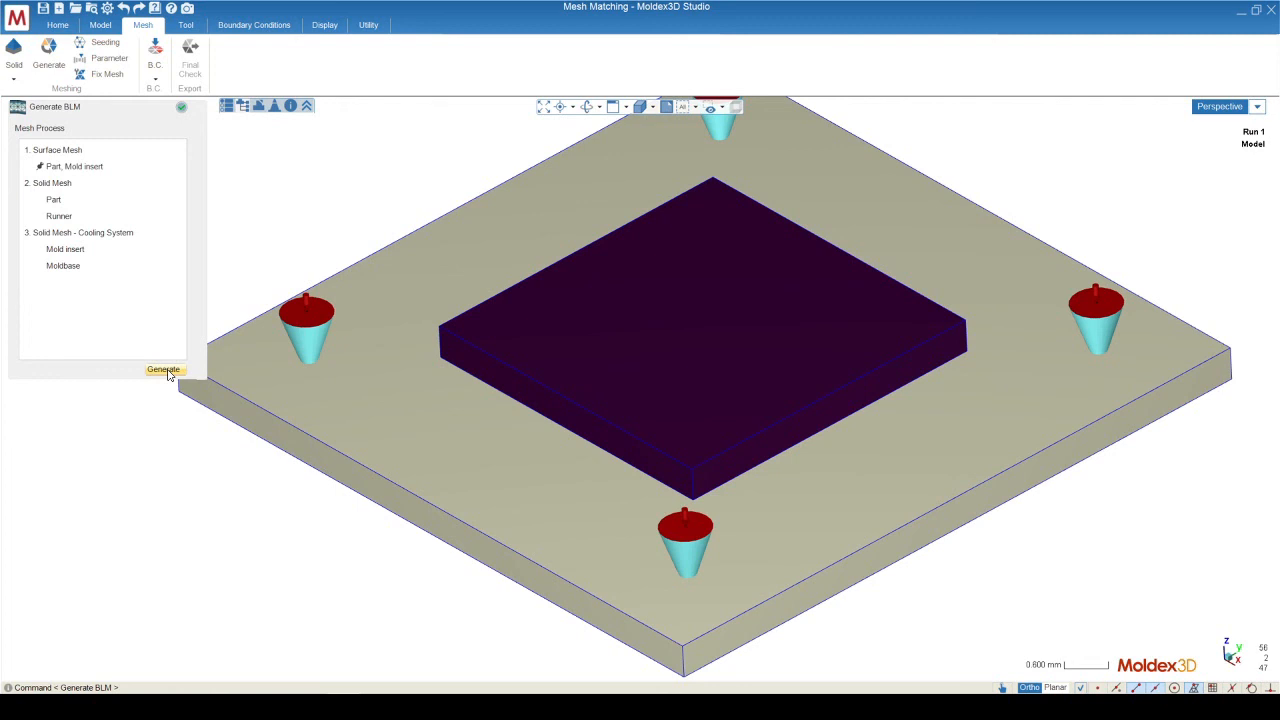
Generate the BLM surface mesh for the part and mold insert.
click(164, 370)
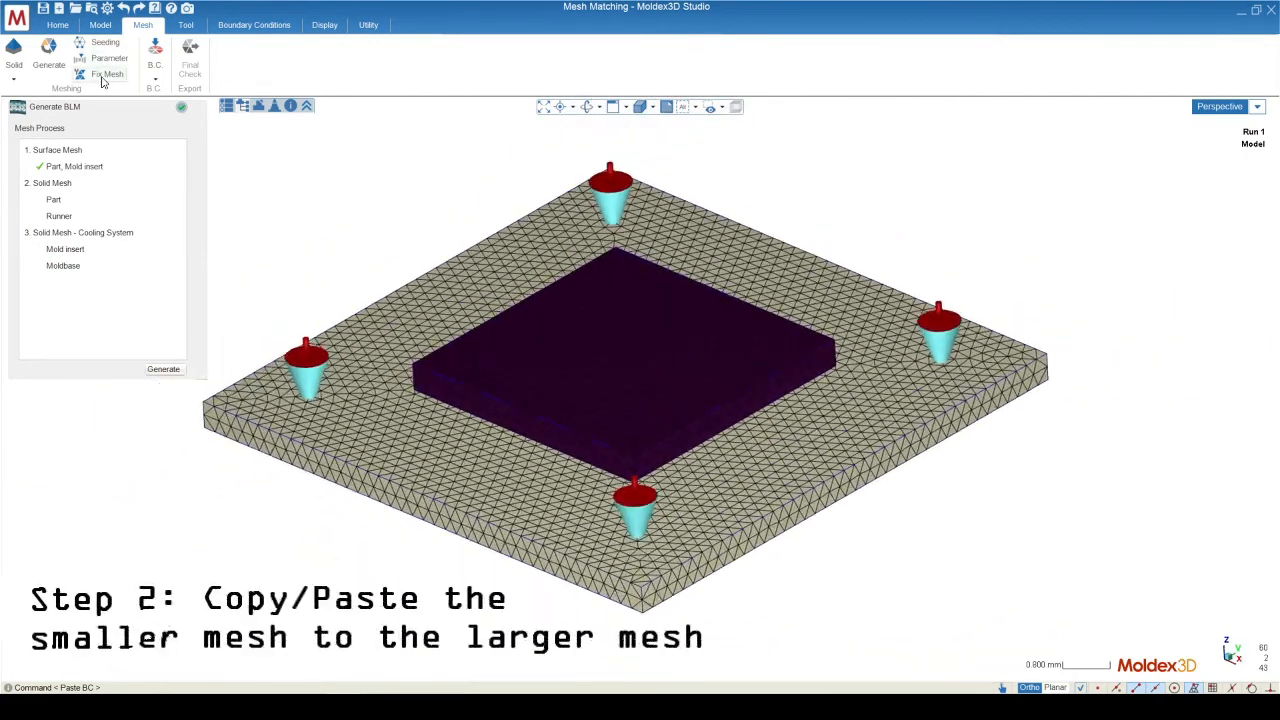
Enter Fix Mesh, showing the surface repair tools and a defect check with zero defects.
click(108, 74)
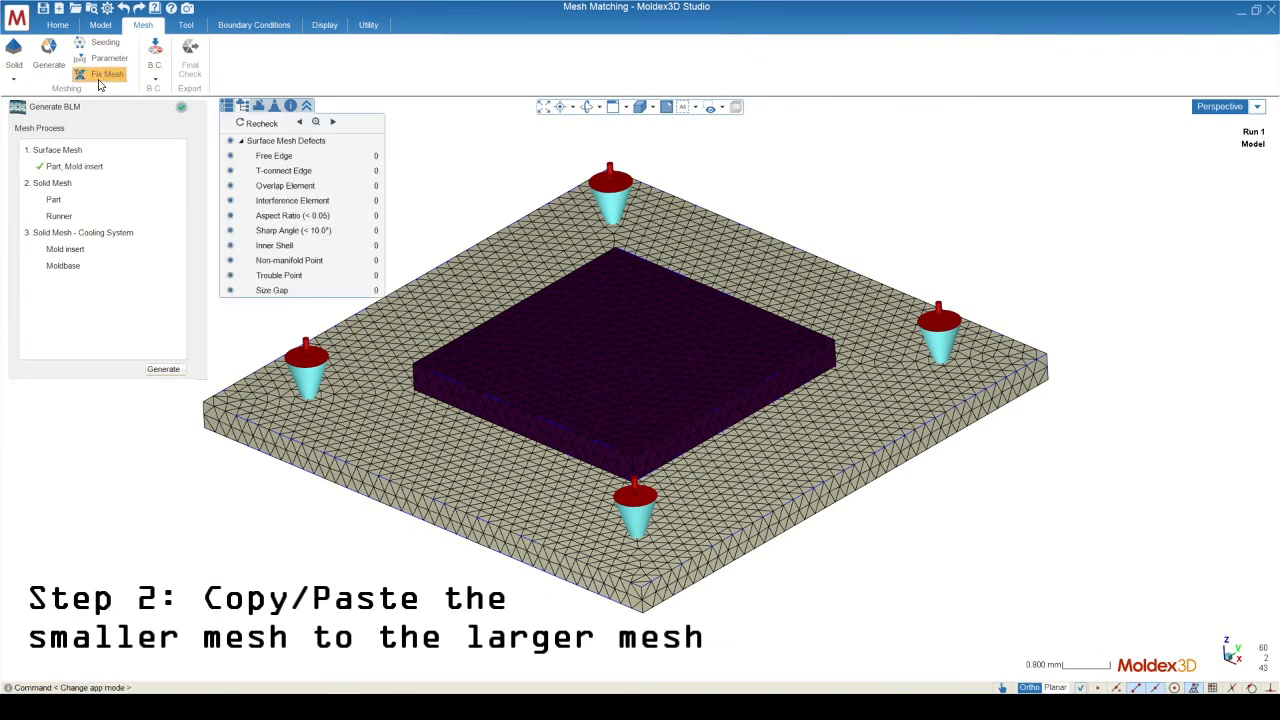
click(106, 74)
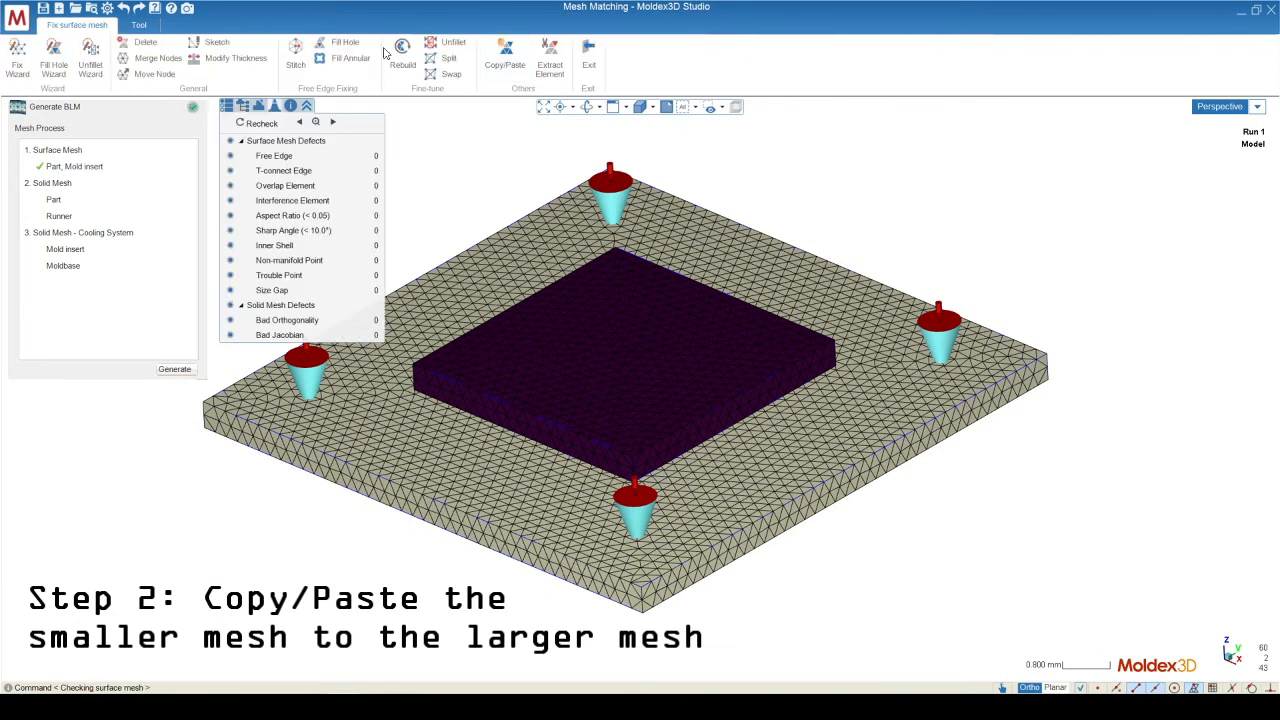
mouse_move(796, 248)
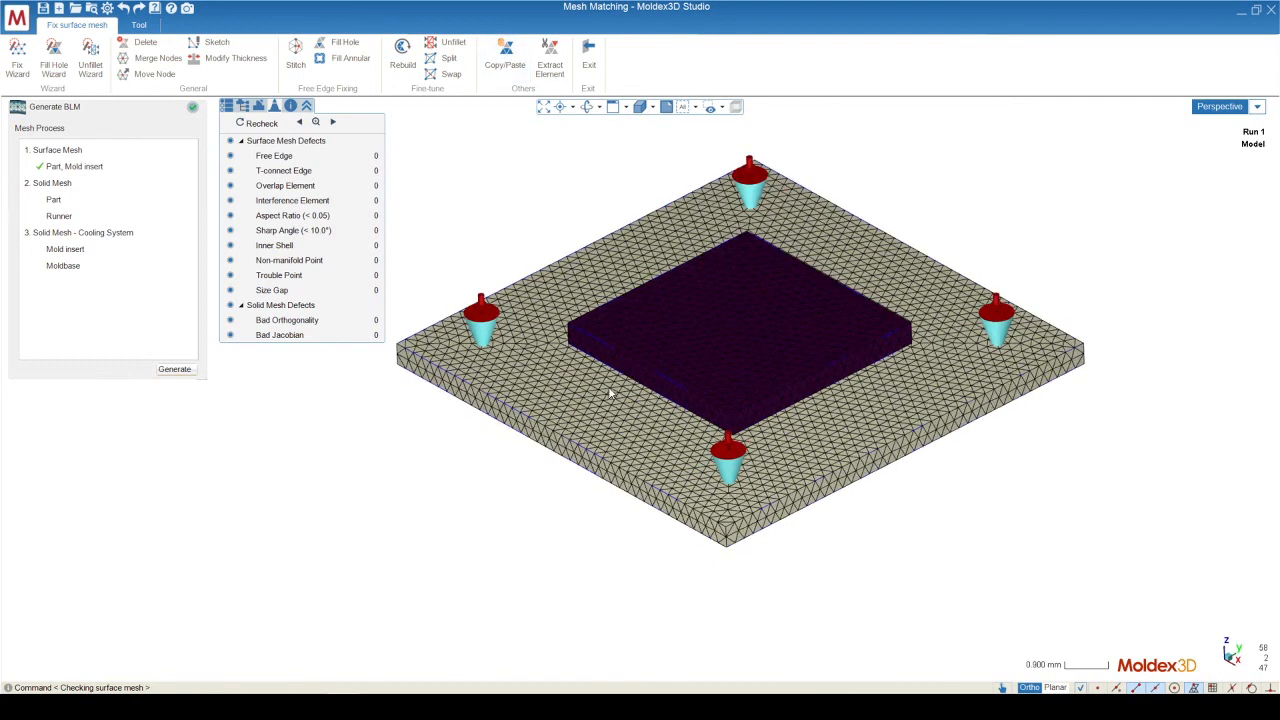
scroll(up, 3)
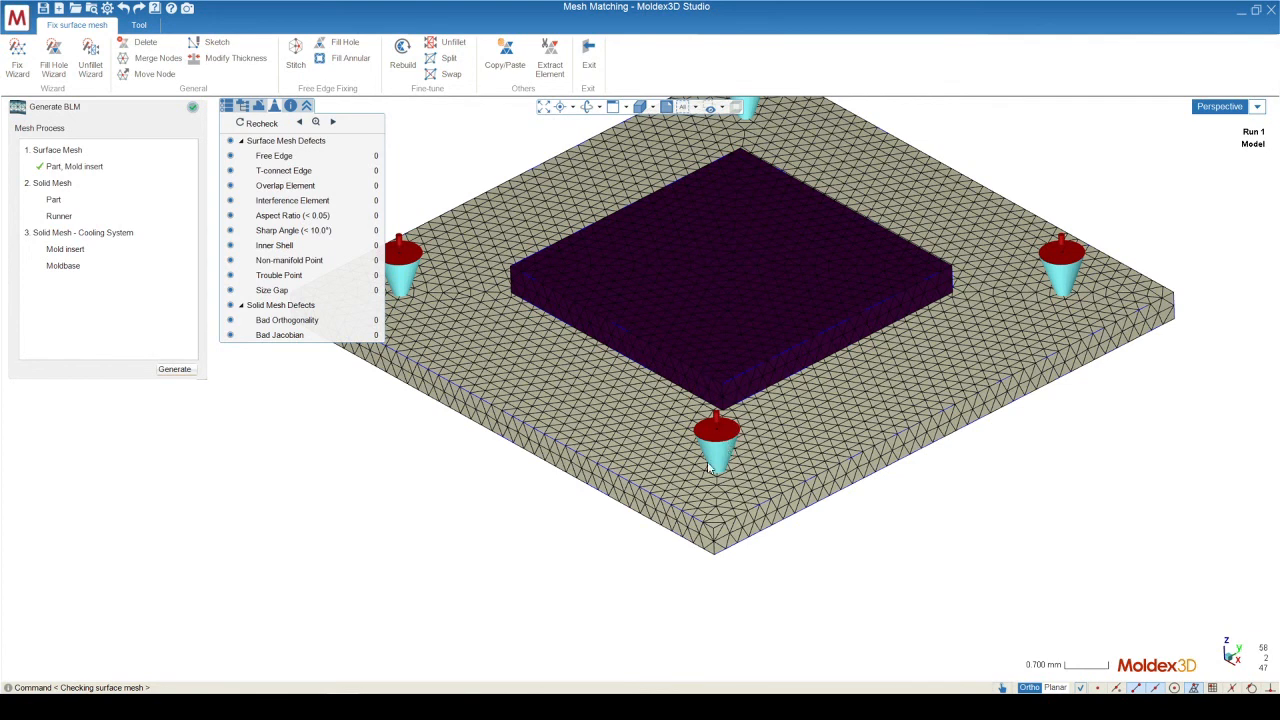
Copy the mold insert's mesh elements and paste them onto Part(1) as the target.
click(504, 50)
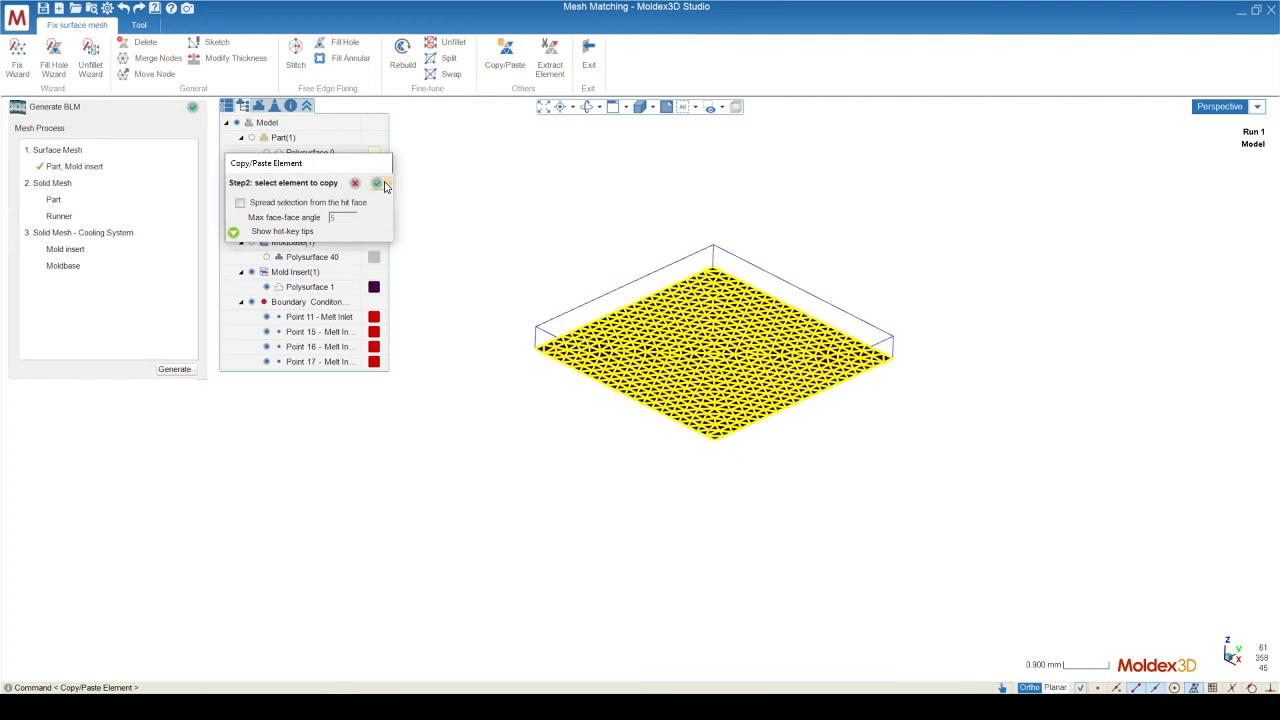
click(376, 184)
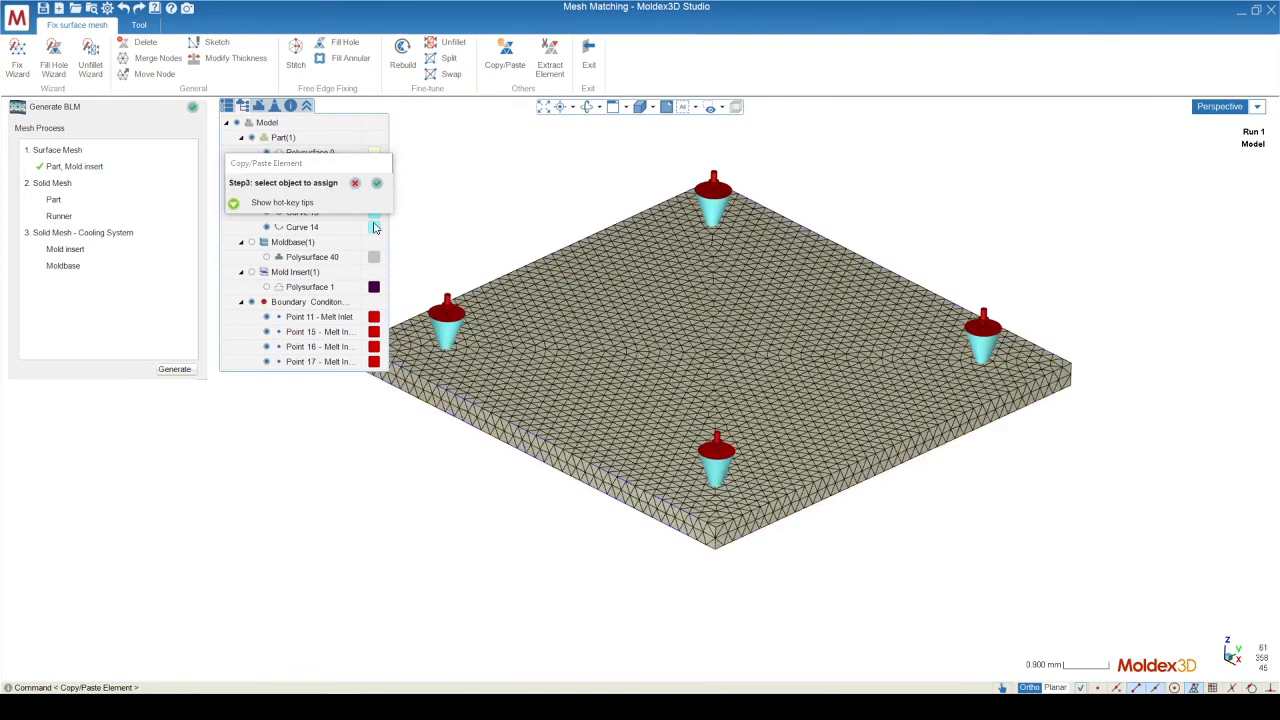
click(284, 136)
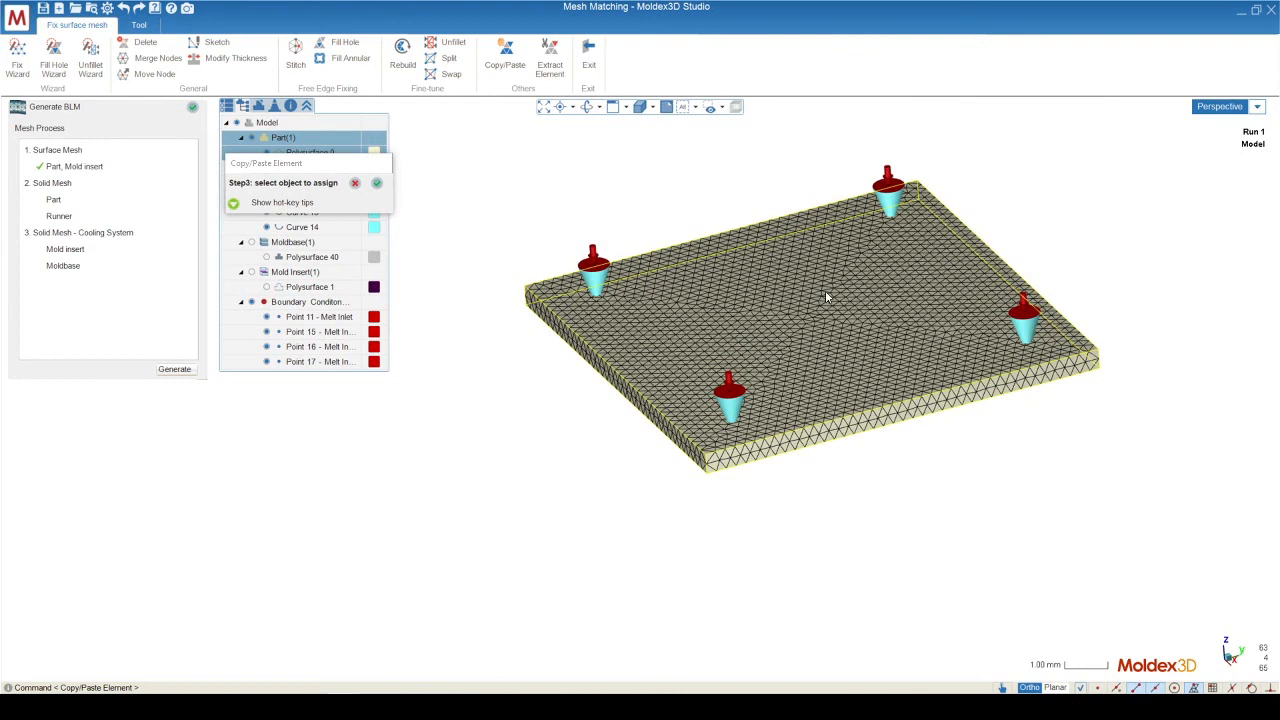
mouse_move(800, 340)
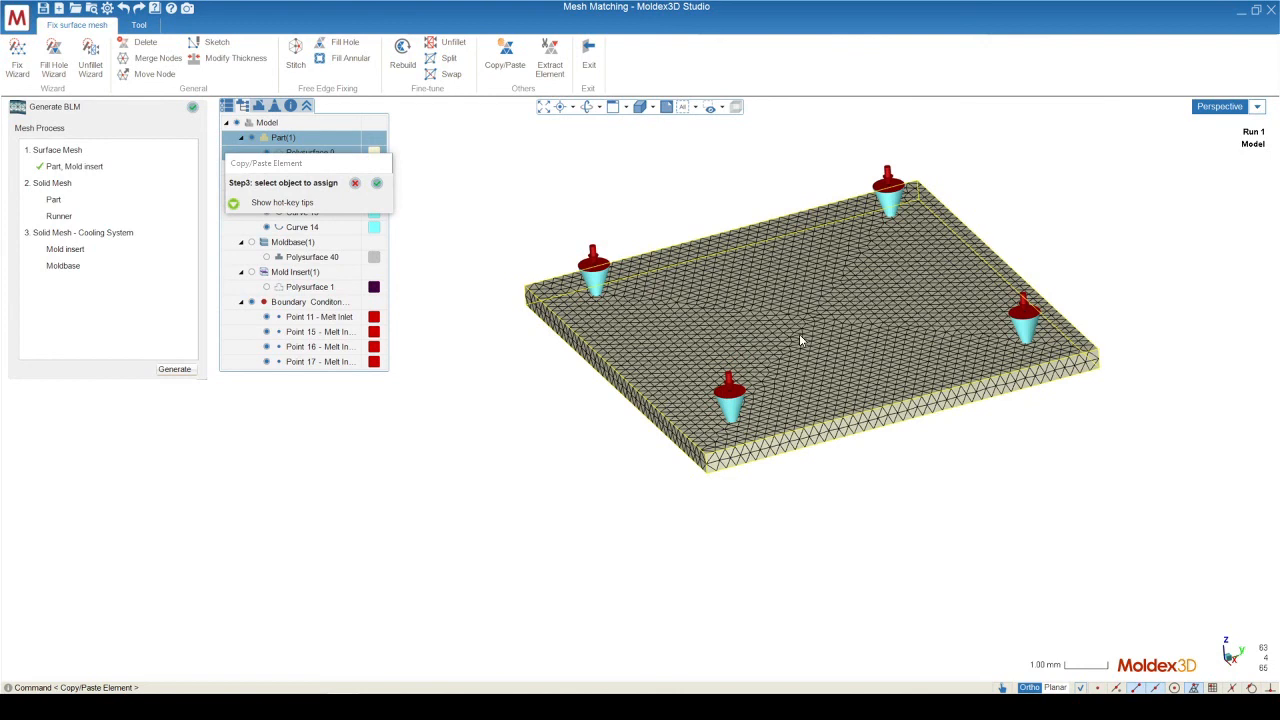
mouse_move(710, 430)
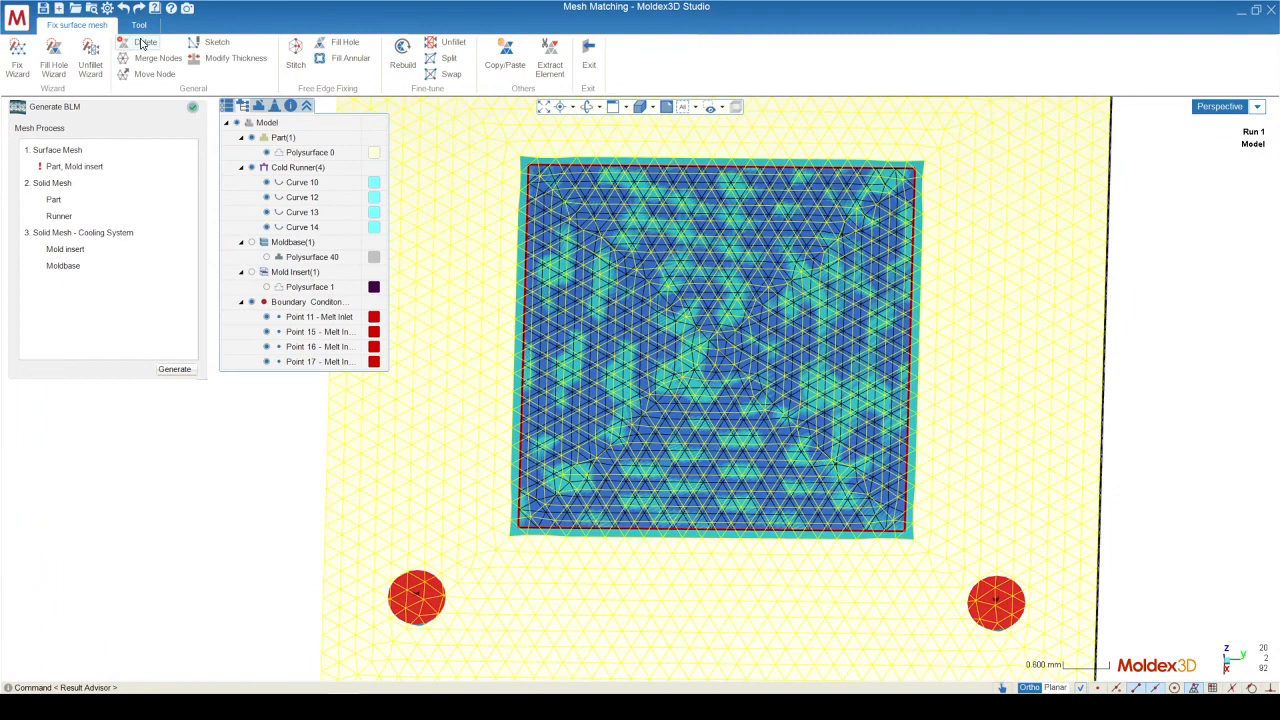
Start element deletion and pick the stray triangle at the part's mesh edge.
click(144, 42)
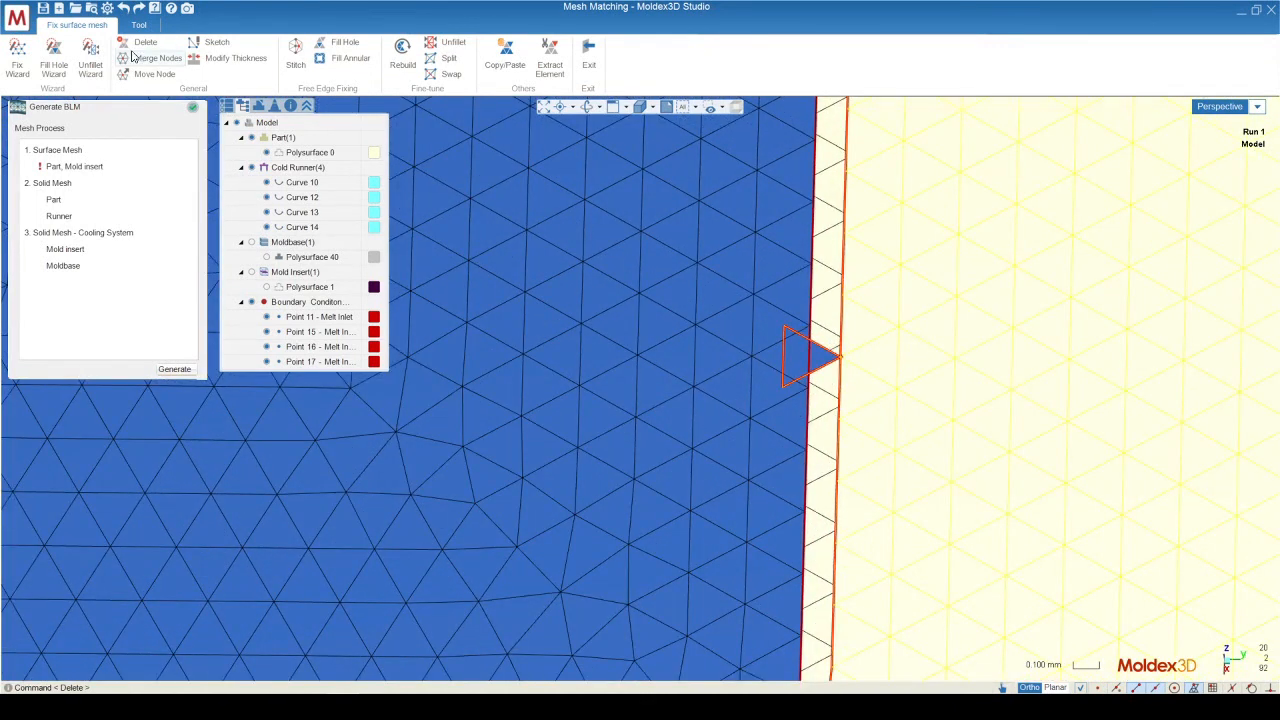
click(144, 42)
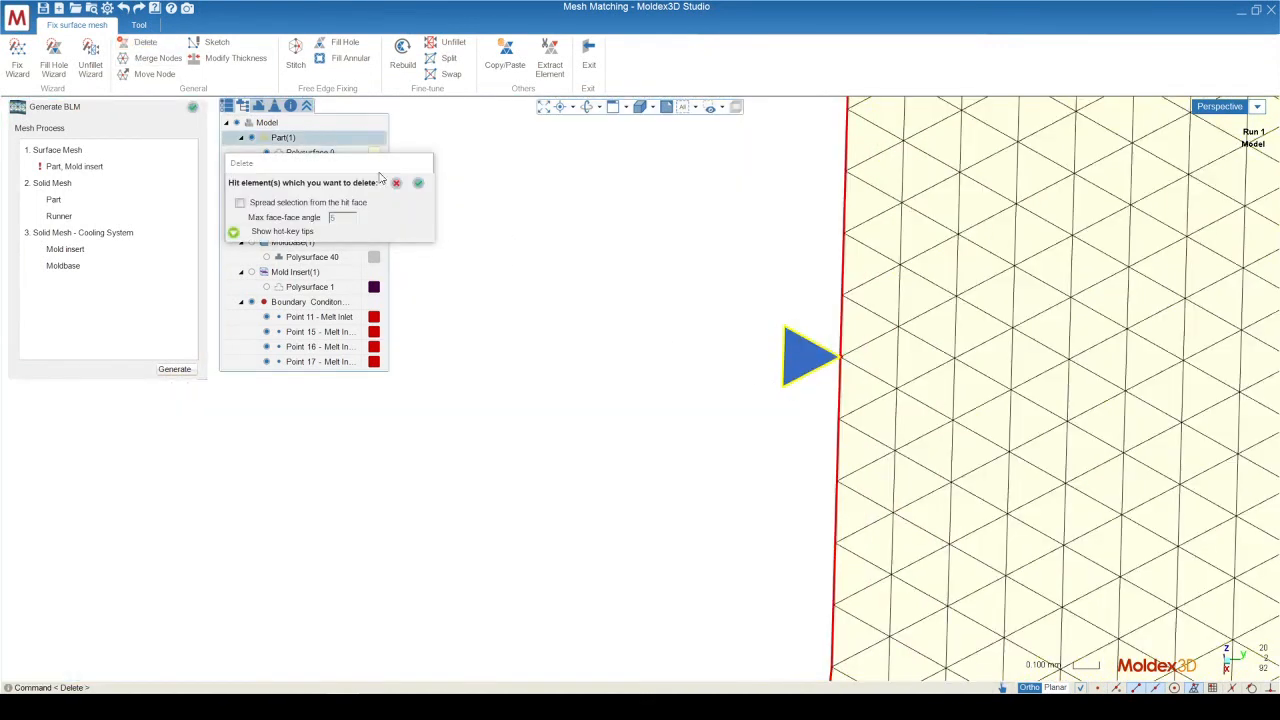
Delete the selected edge elements, leaving an open gap loop around the insert area.
click(396, 184)
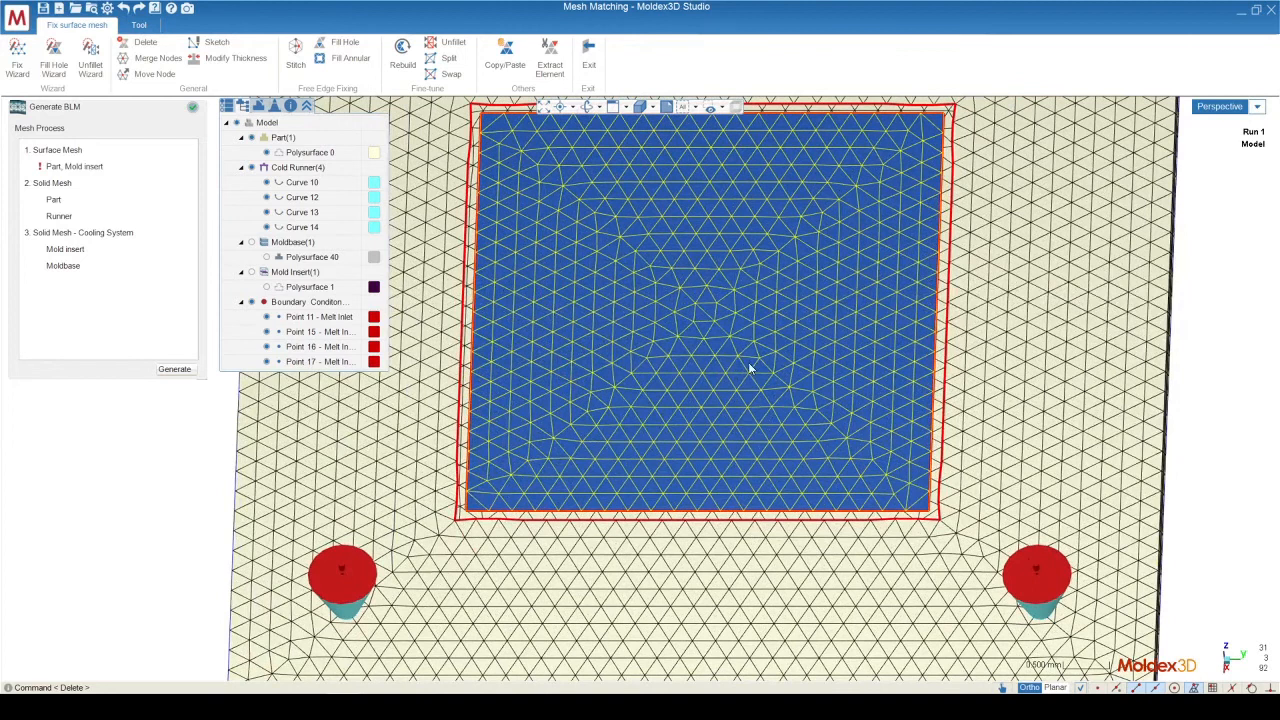
mouse_move(716, 472)
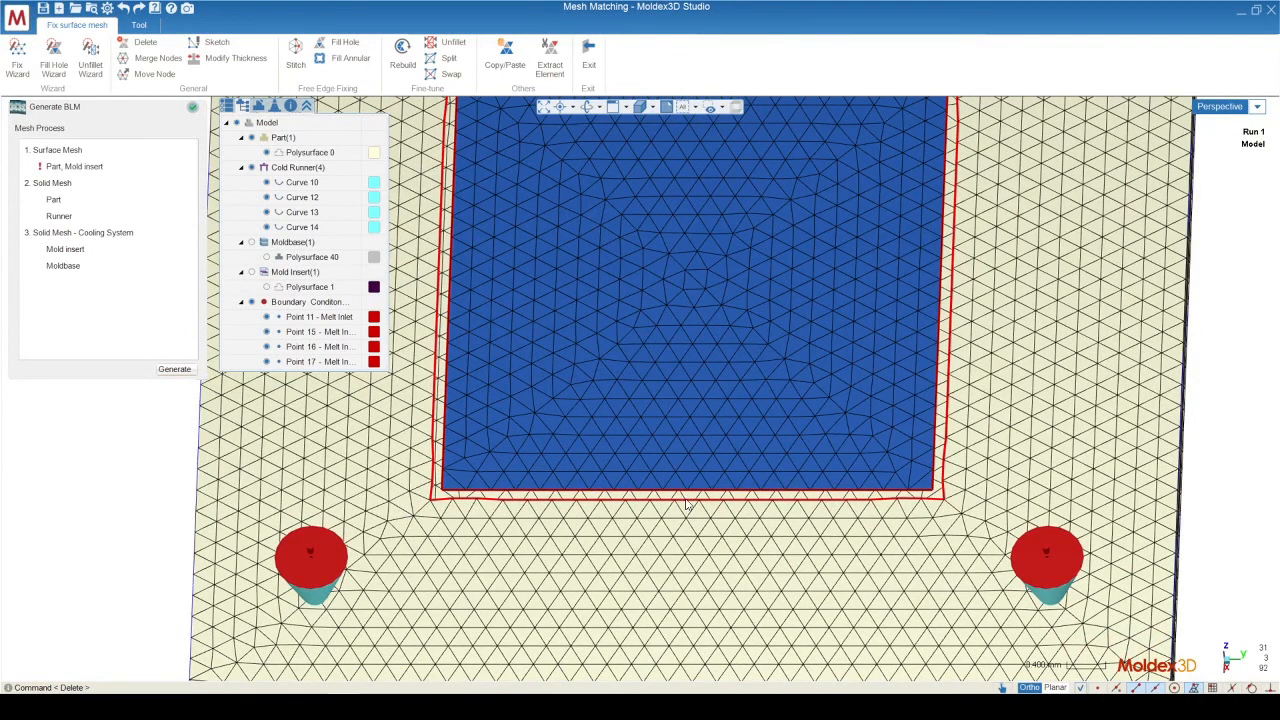
mouse_move(644, 524)
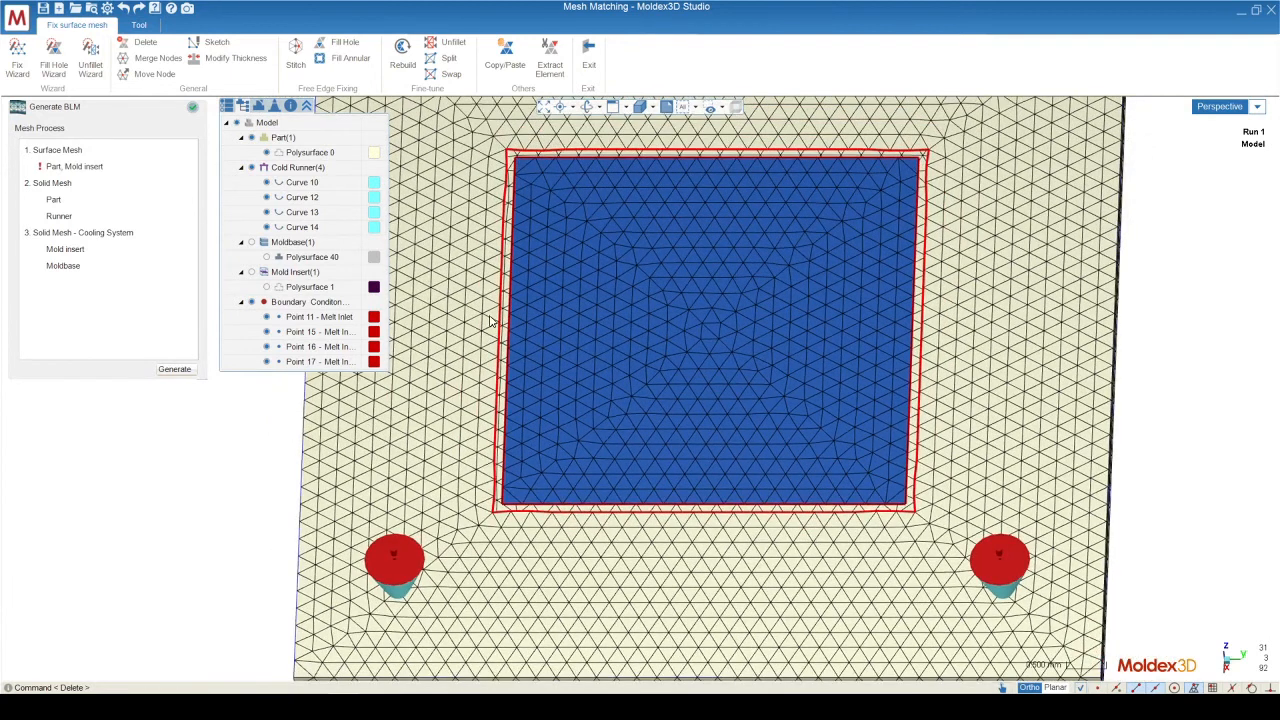
Start the hole-filling tool on the gap between the part mesh and insert boundary.
click(344, 42)
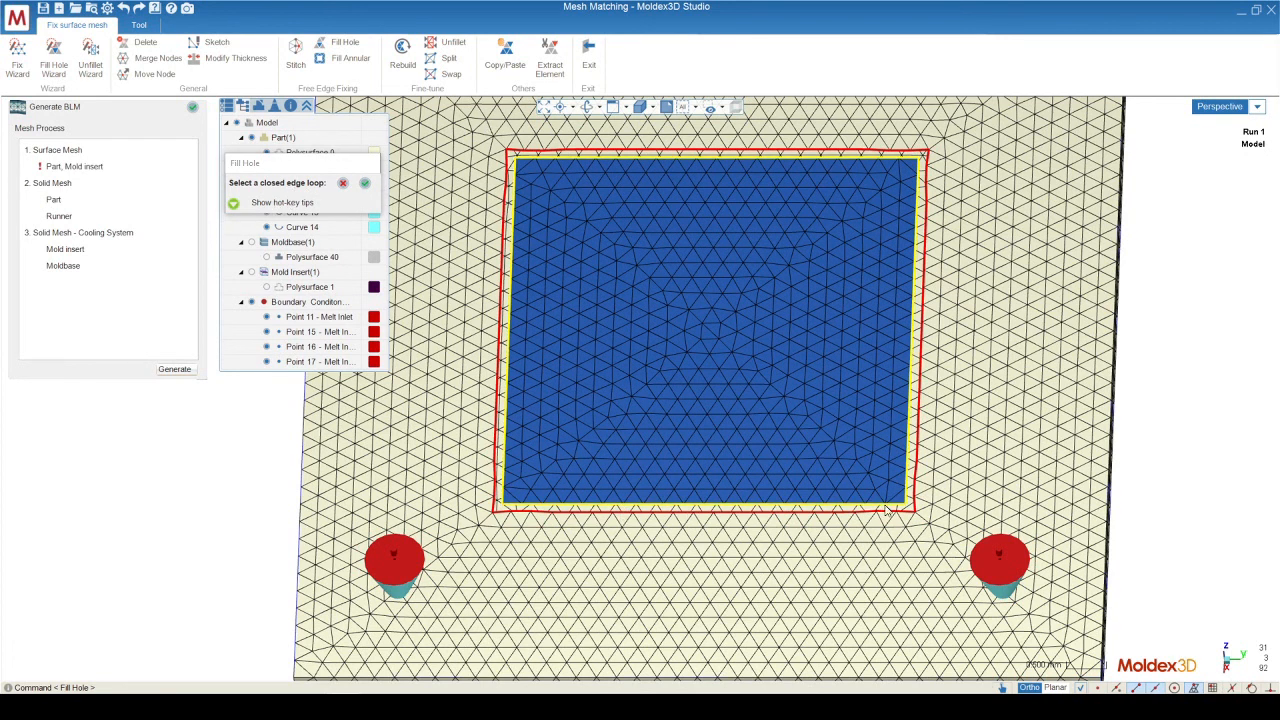
mouse_move(520, 160)
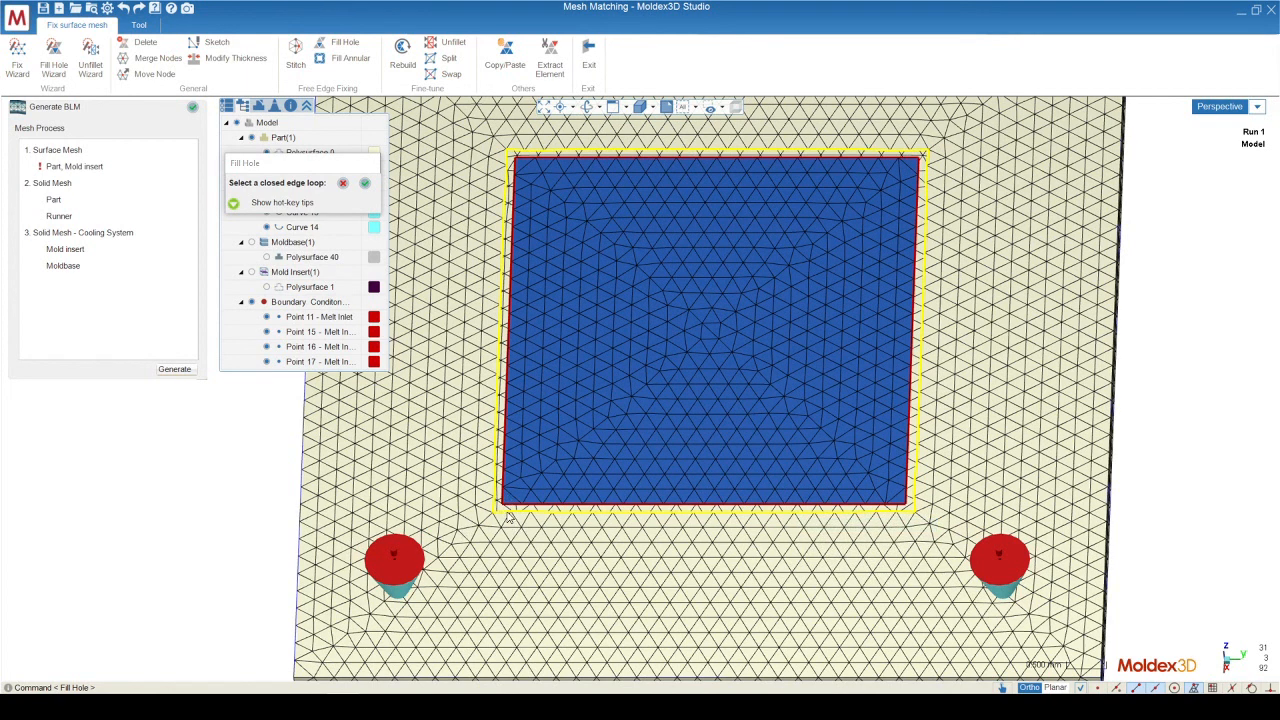
mouse_move(520, 524)
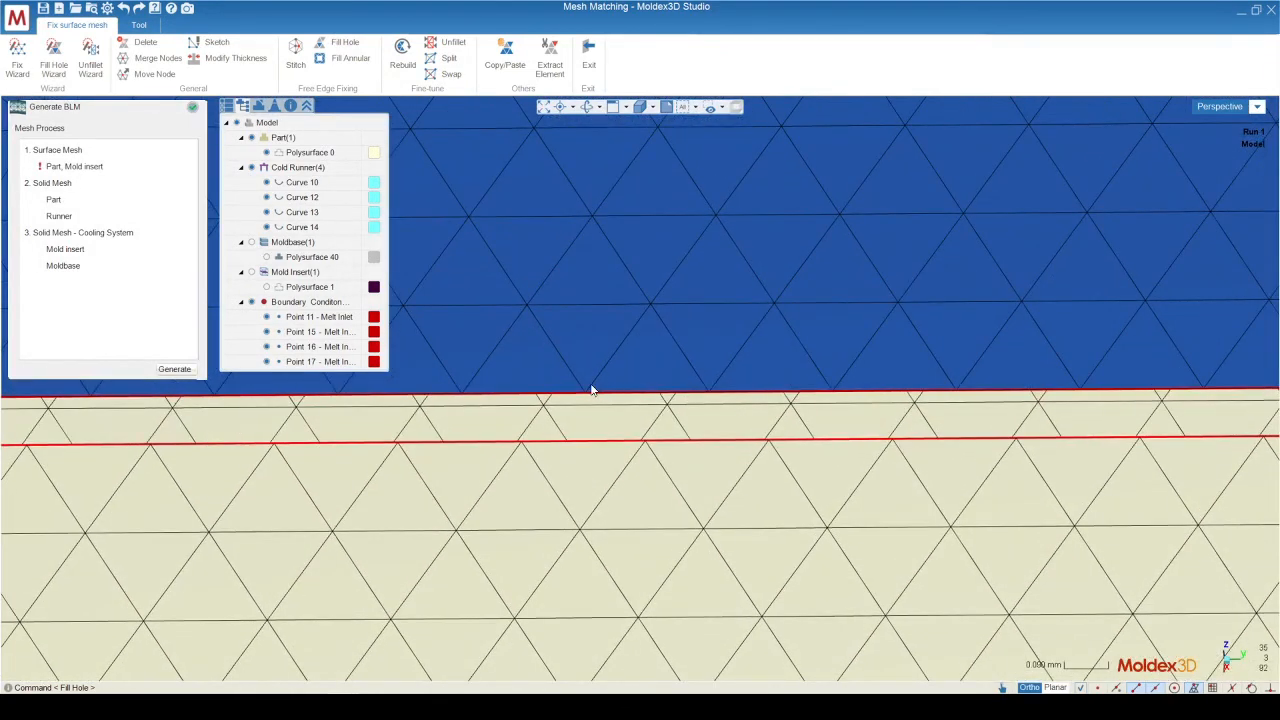
mouse_move(652, 390)
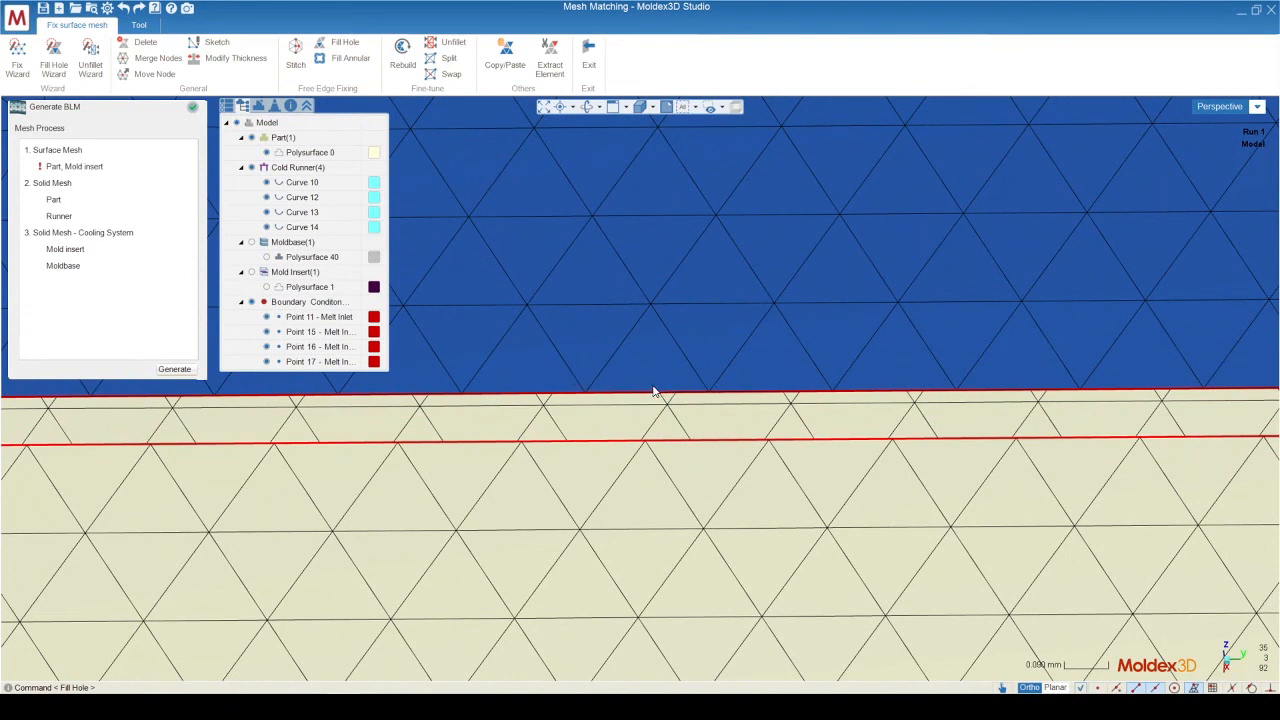
mouse_move(560, 448)
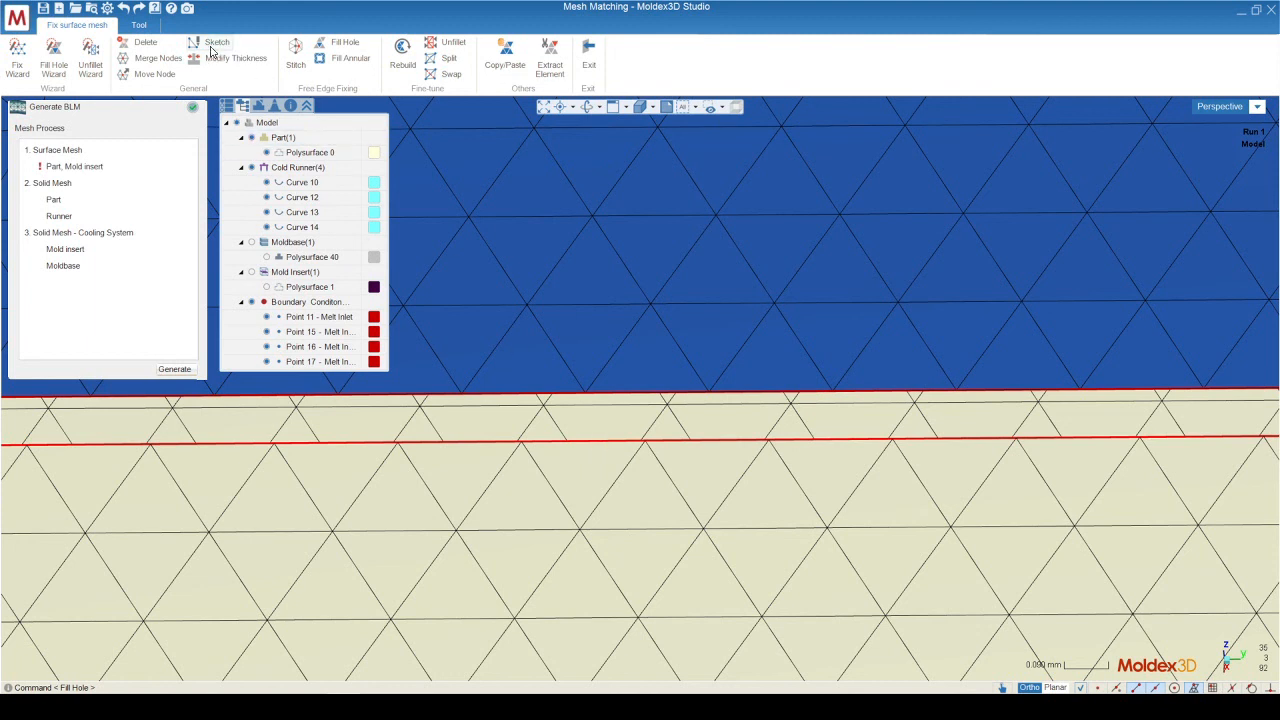
Sketch two triangles node by node bridging the gap between part mesh and insert edge.
click(216, 44)
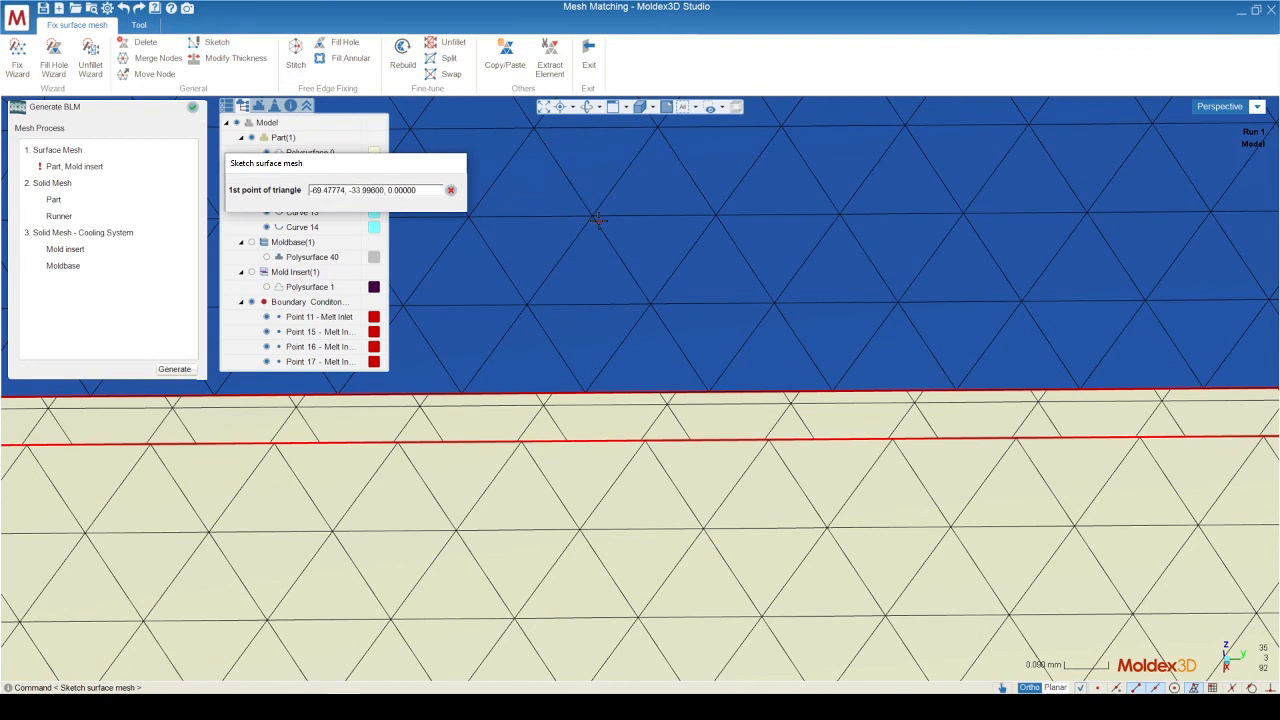
mouse_move(556, 296)
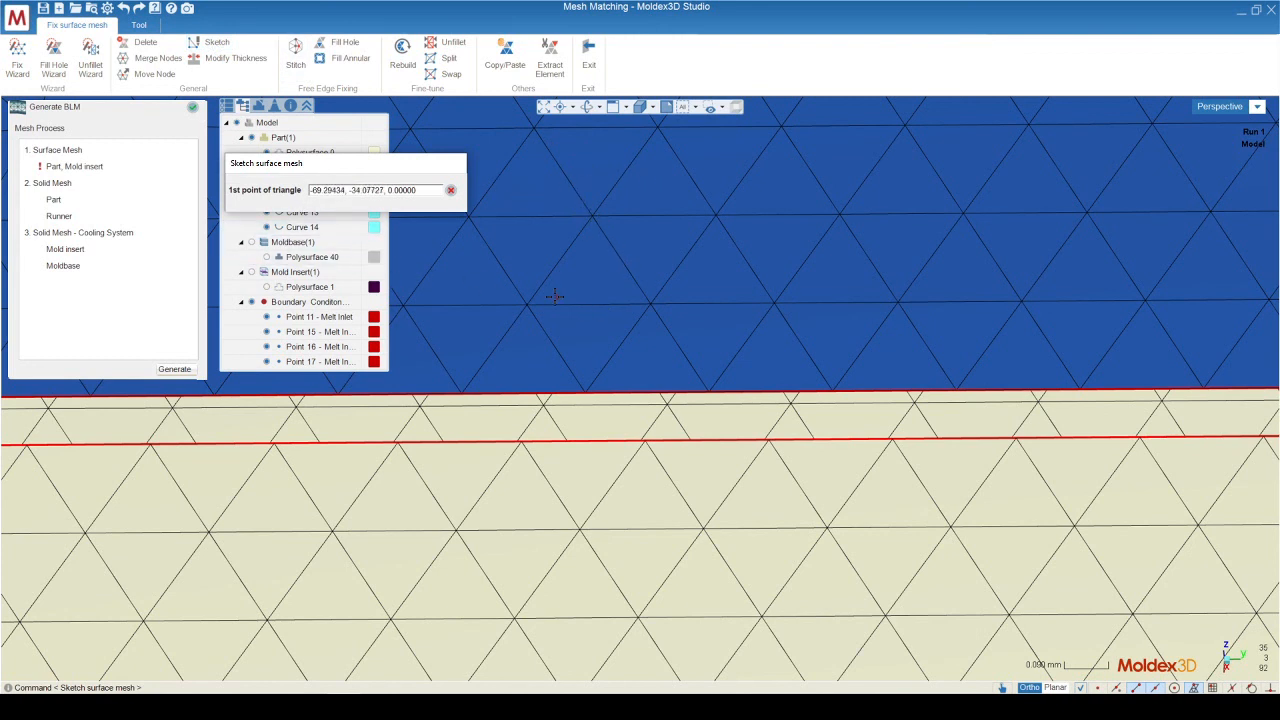
mouse_move(1064, 520)
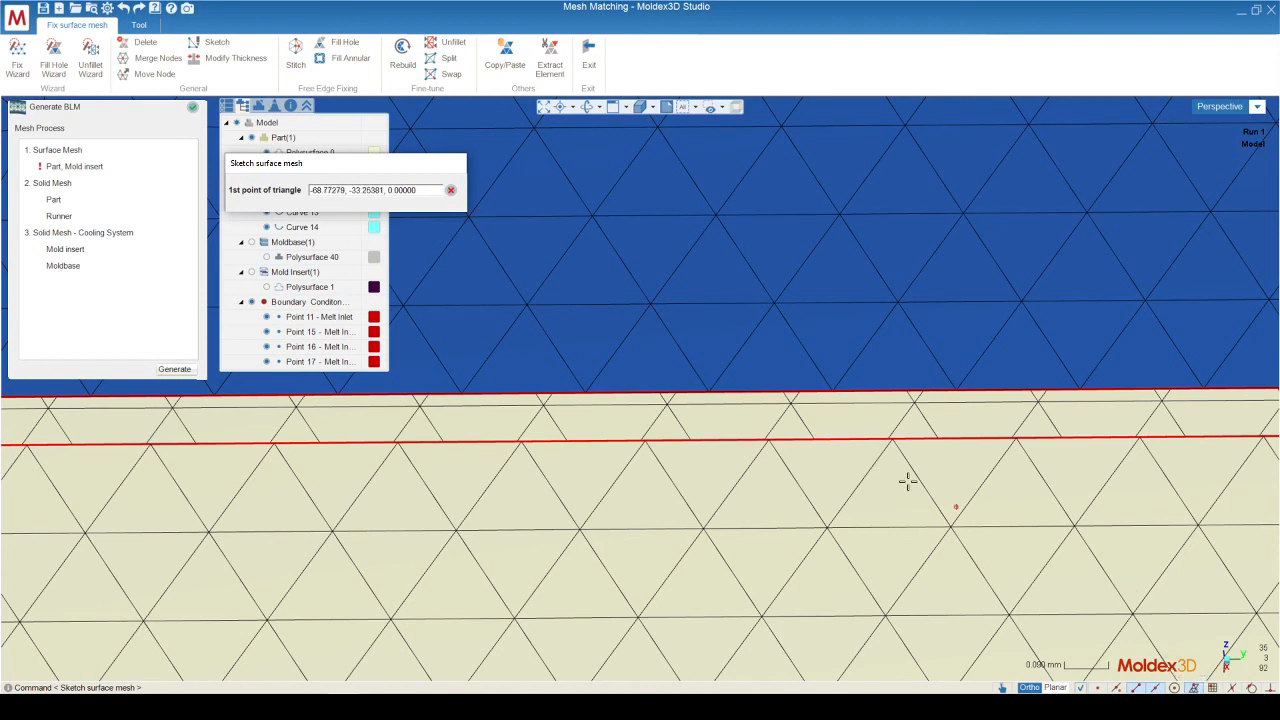
click(908, 482)
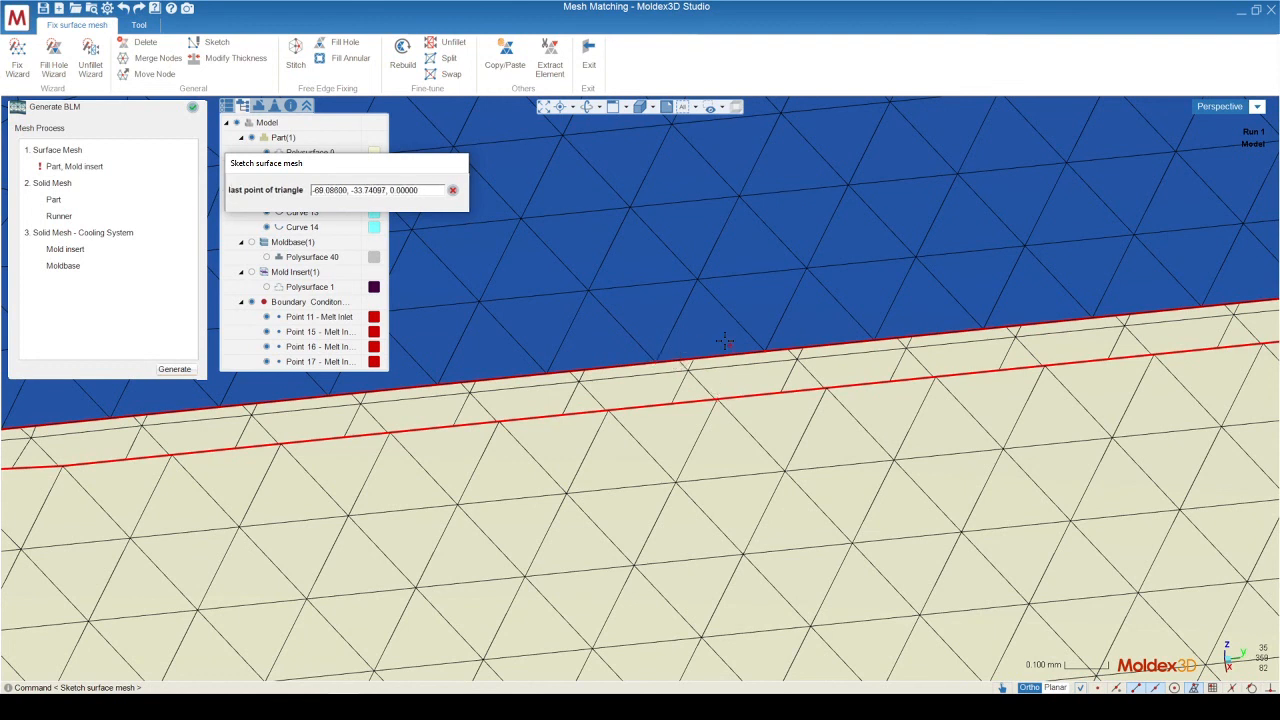
mouse_move(696, 320)
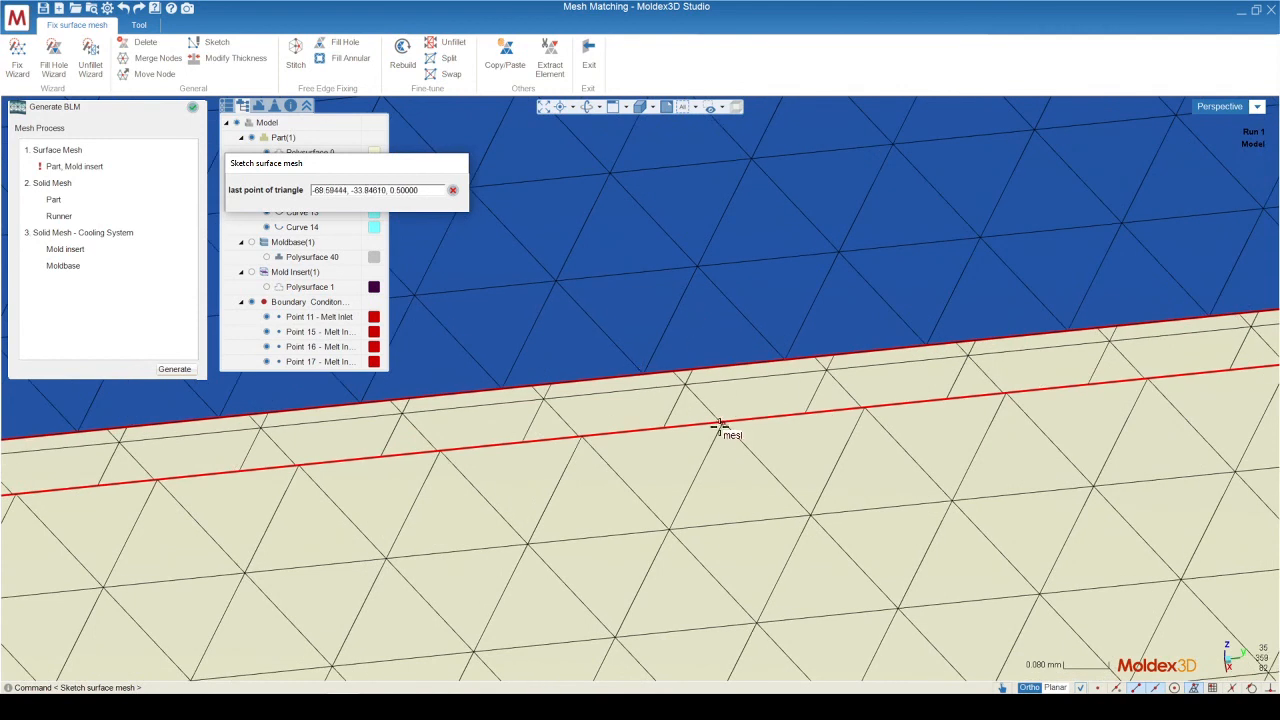
click(720, 424)
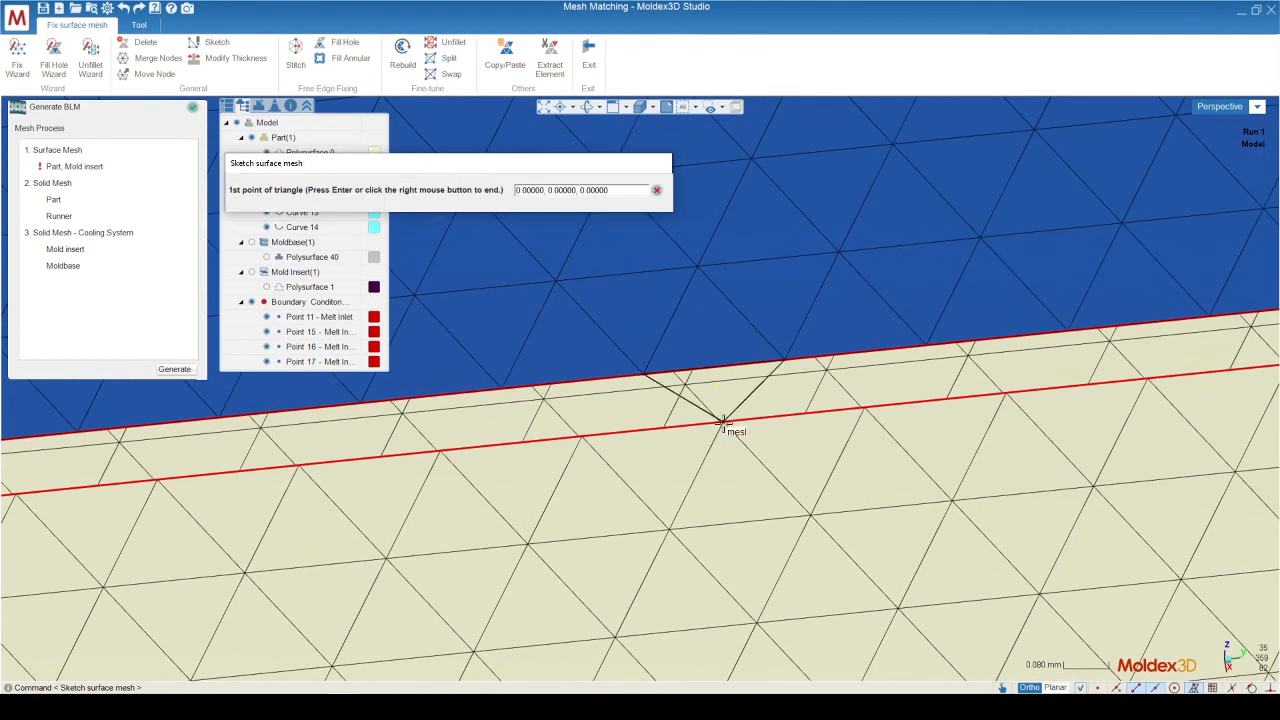
mouse_move(616, 384)
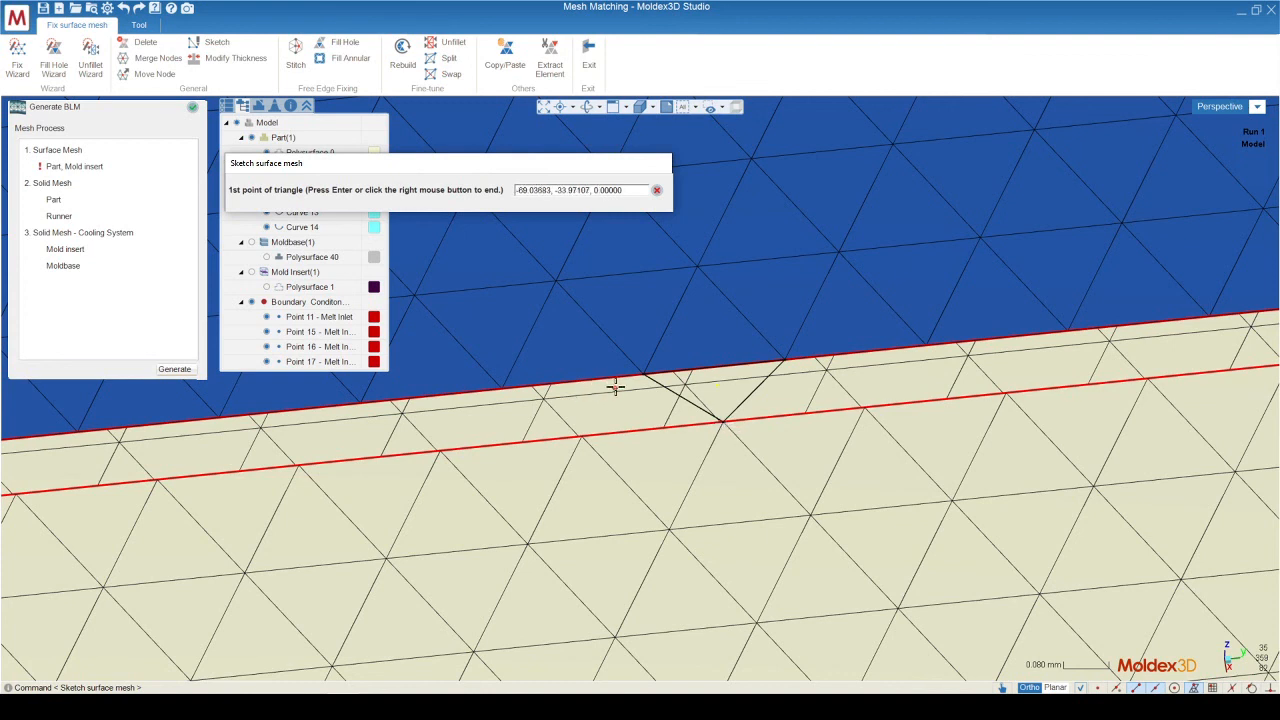
mouse_move(716, 394)
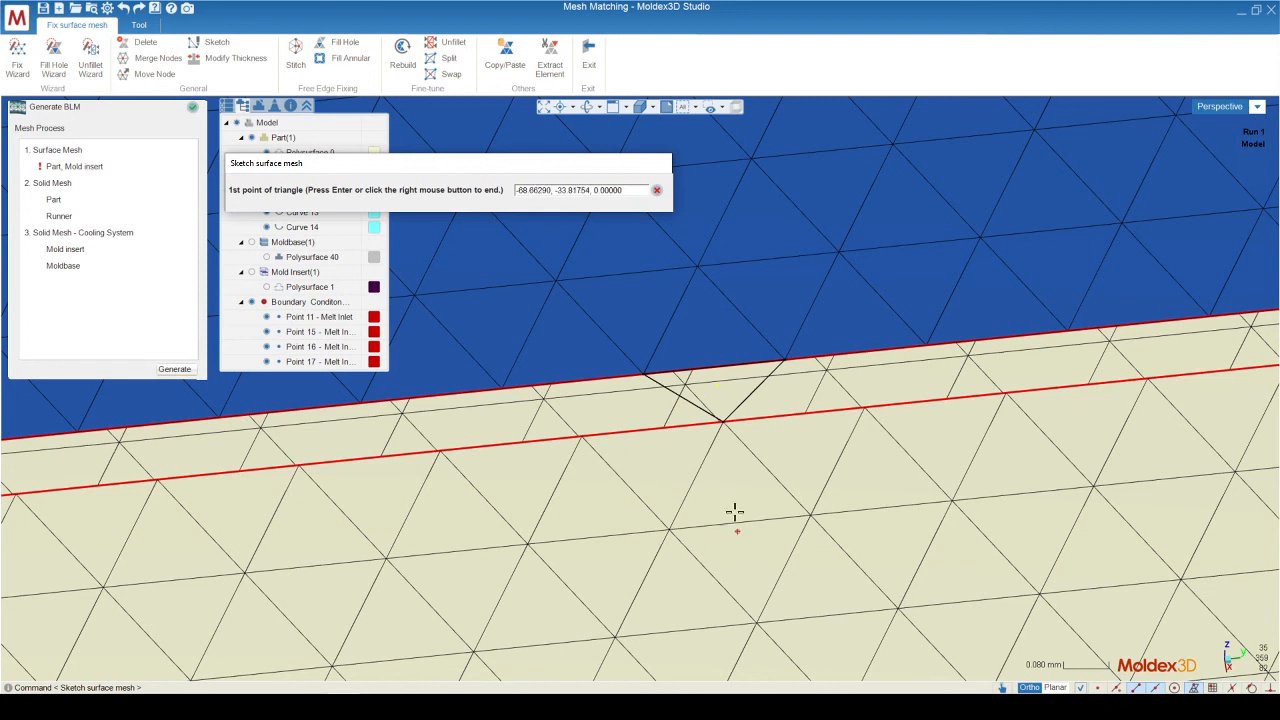
mouse_move(632, 308)
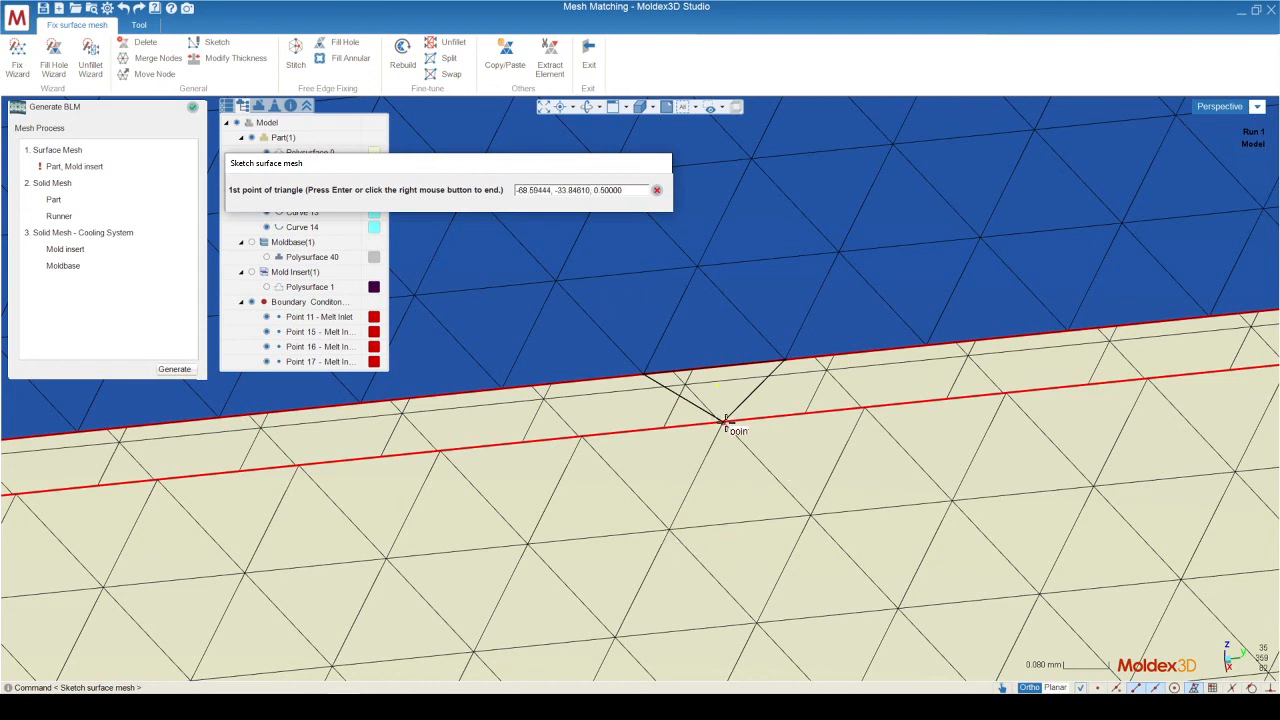
click(724, 418)
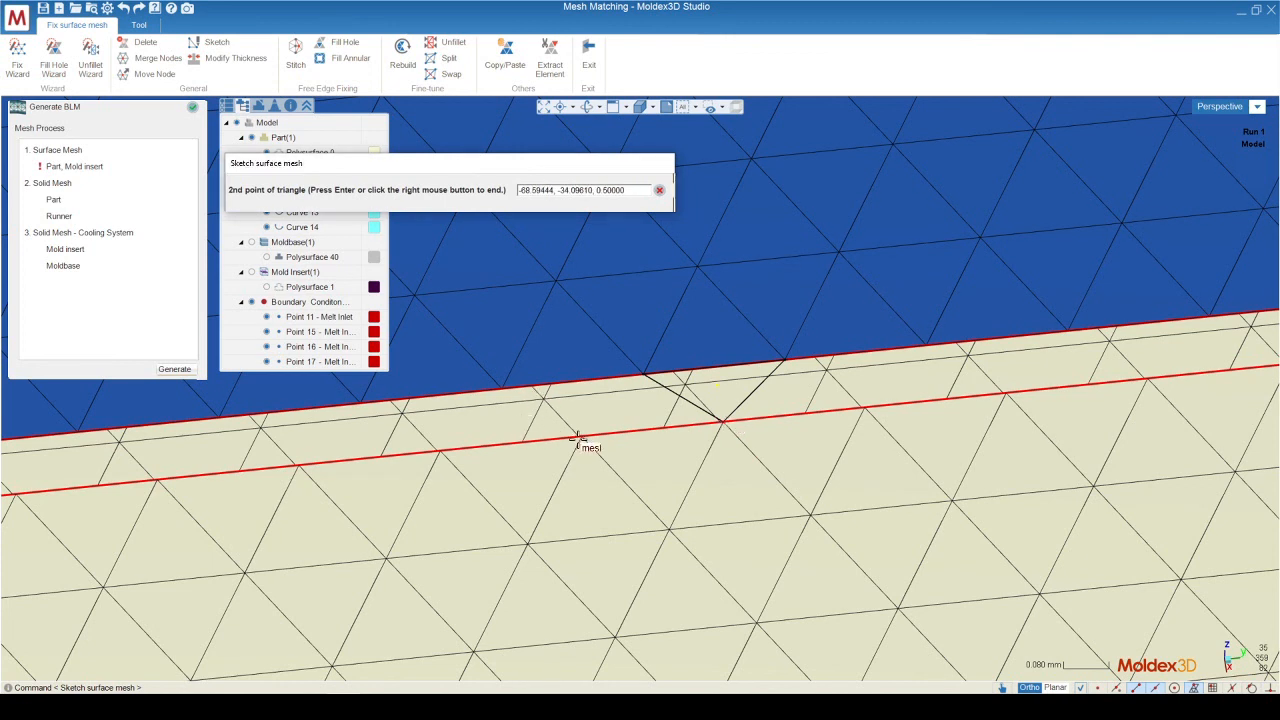
click(578, 438)
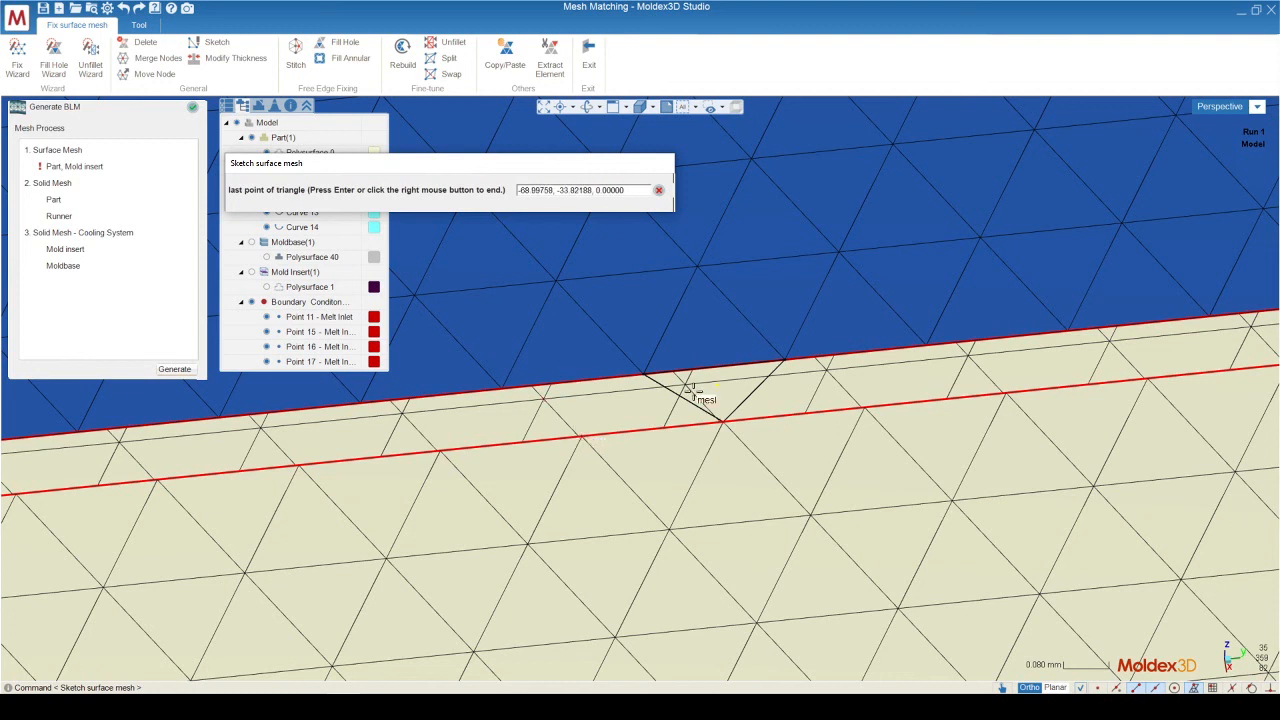
click(644, 380)
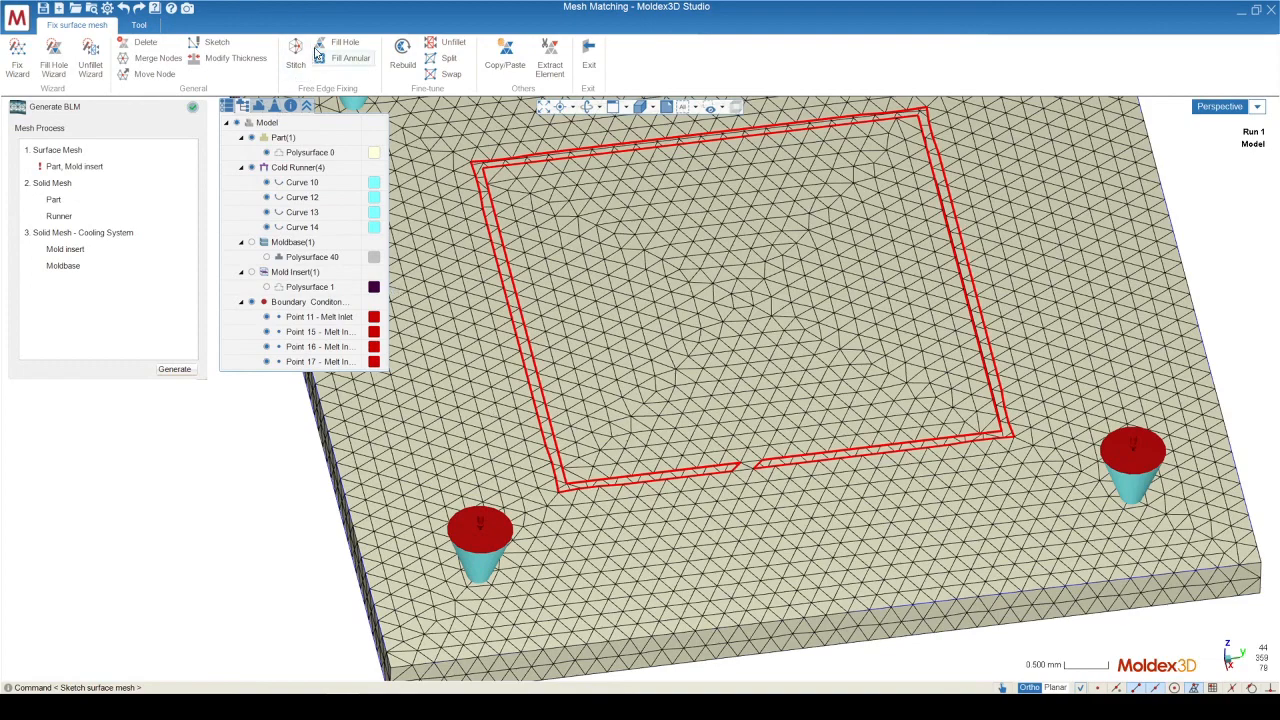
Fill the remaining annular free-edge gap around the insert with surface mesh.
click(344, 42)
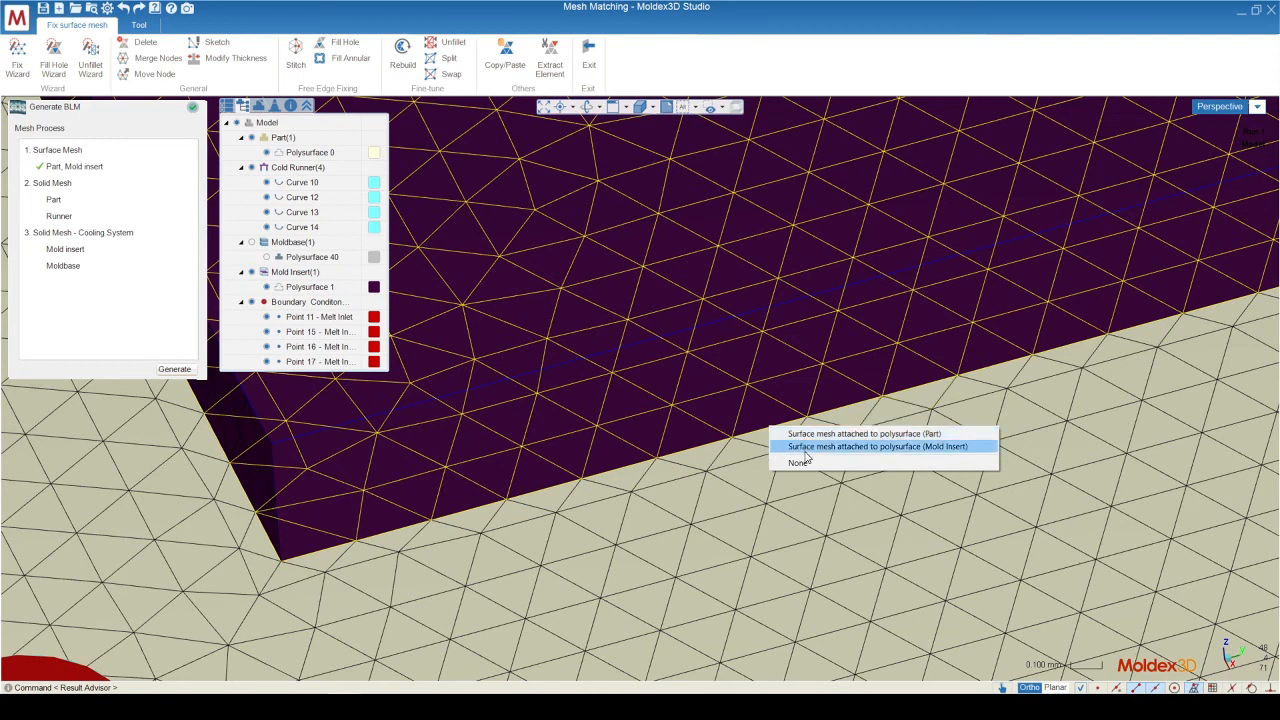
Attach the new surface mesh to the Mold Insert polysurface, completing the surface mesh step.
click(876, 446)
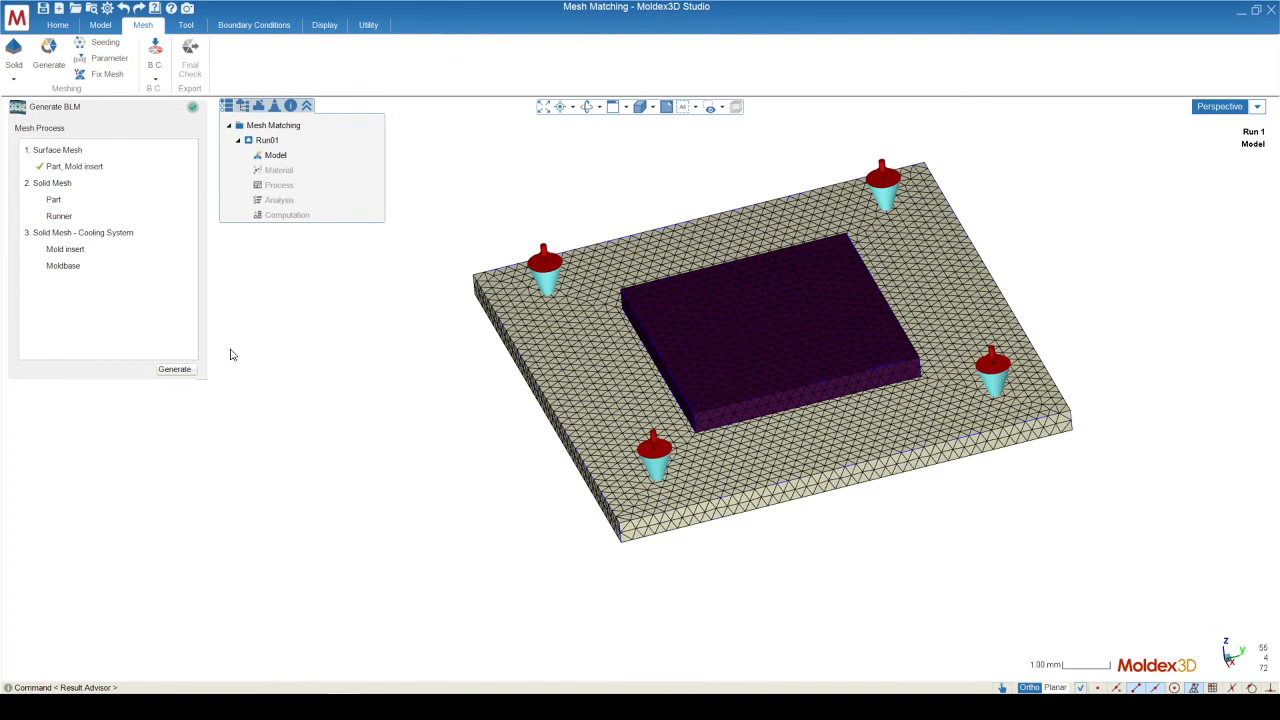
Generate the BLM solid mesh for part, runners, mold insert and moldbase until completion is reported.
click(174, 368)
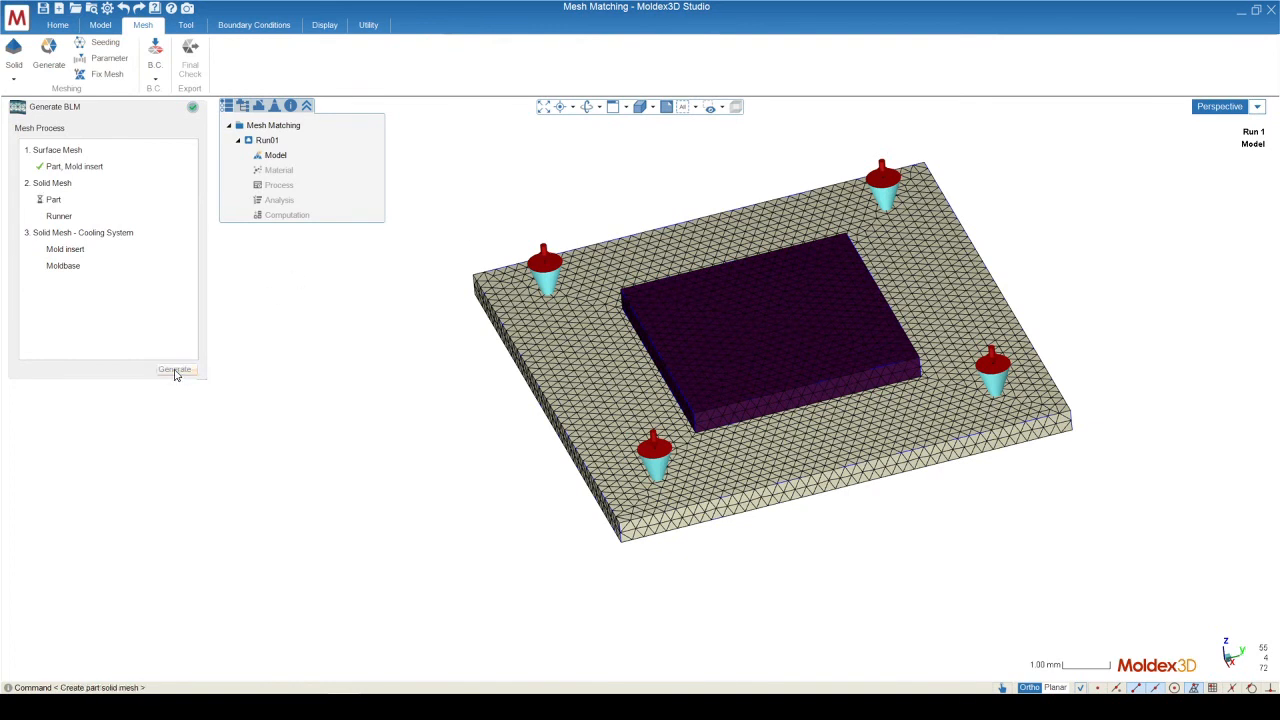
click(176, 368)
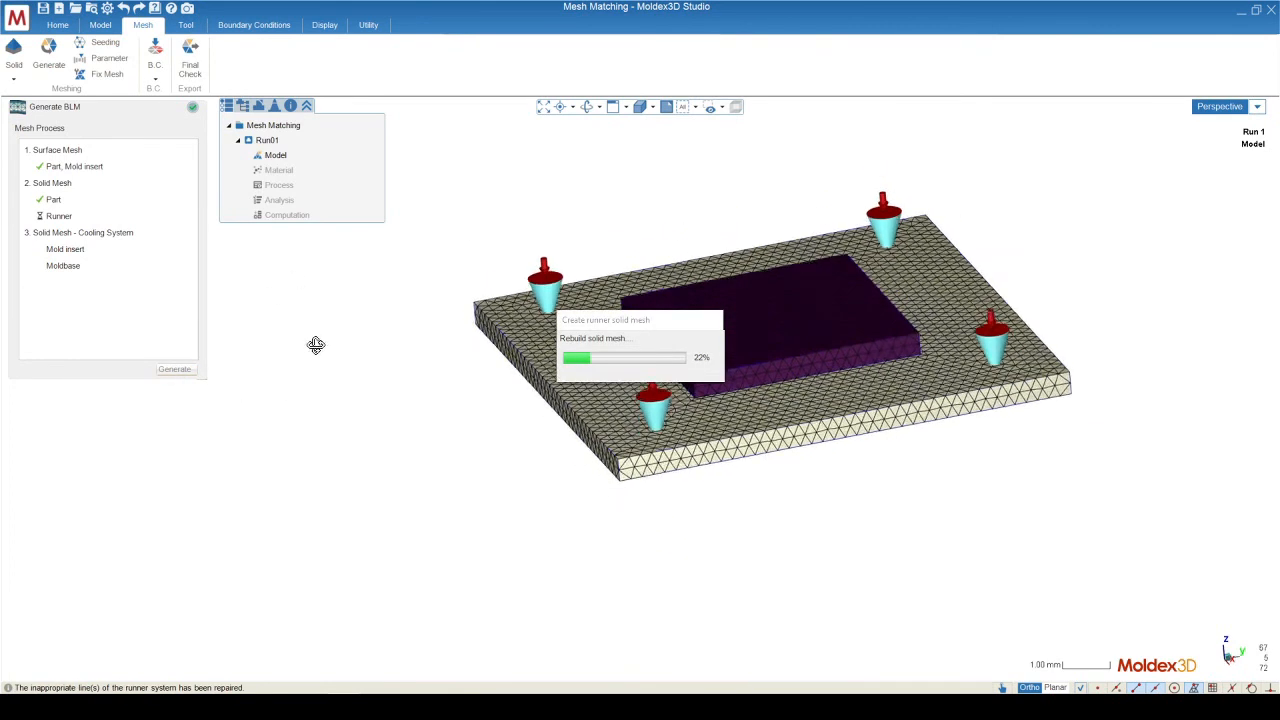
scroll(up, 3)
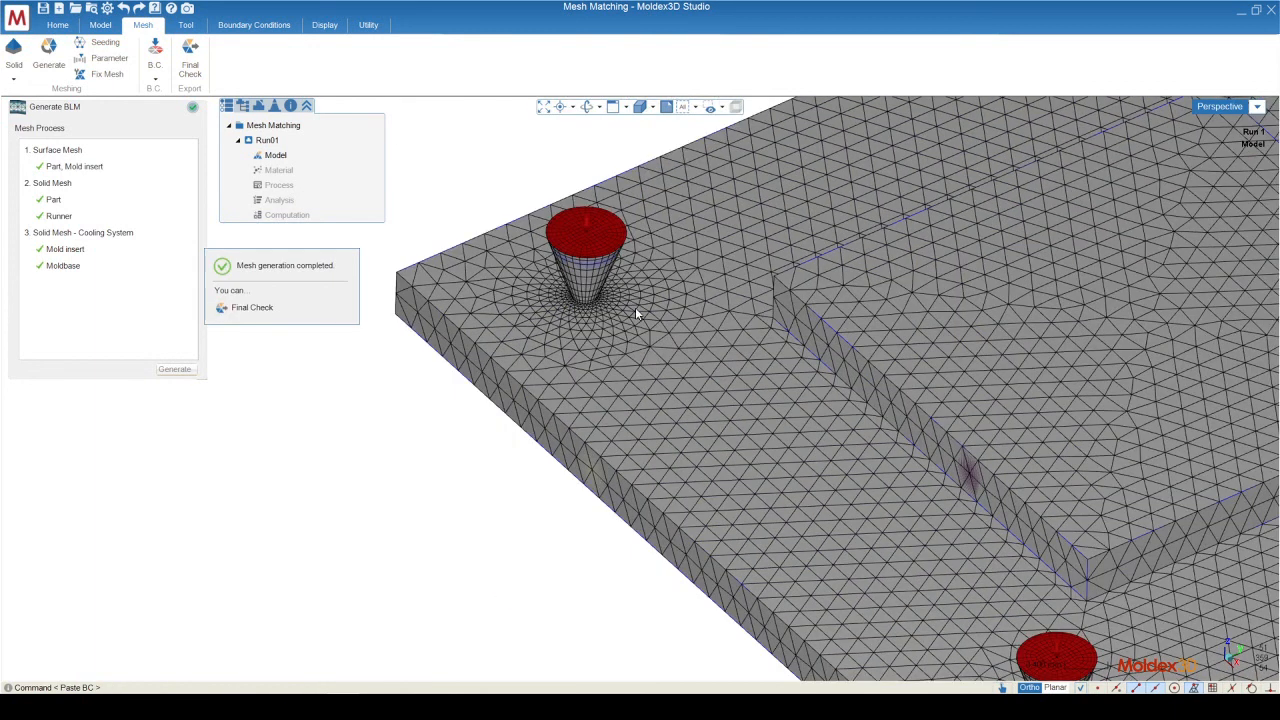
mouse_move(856, 300)
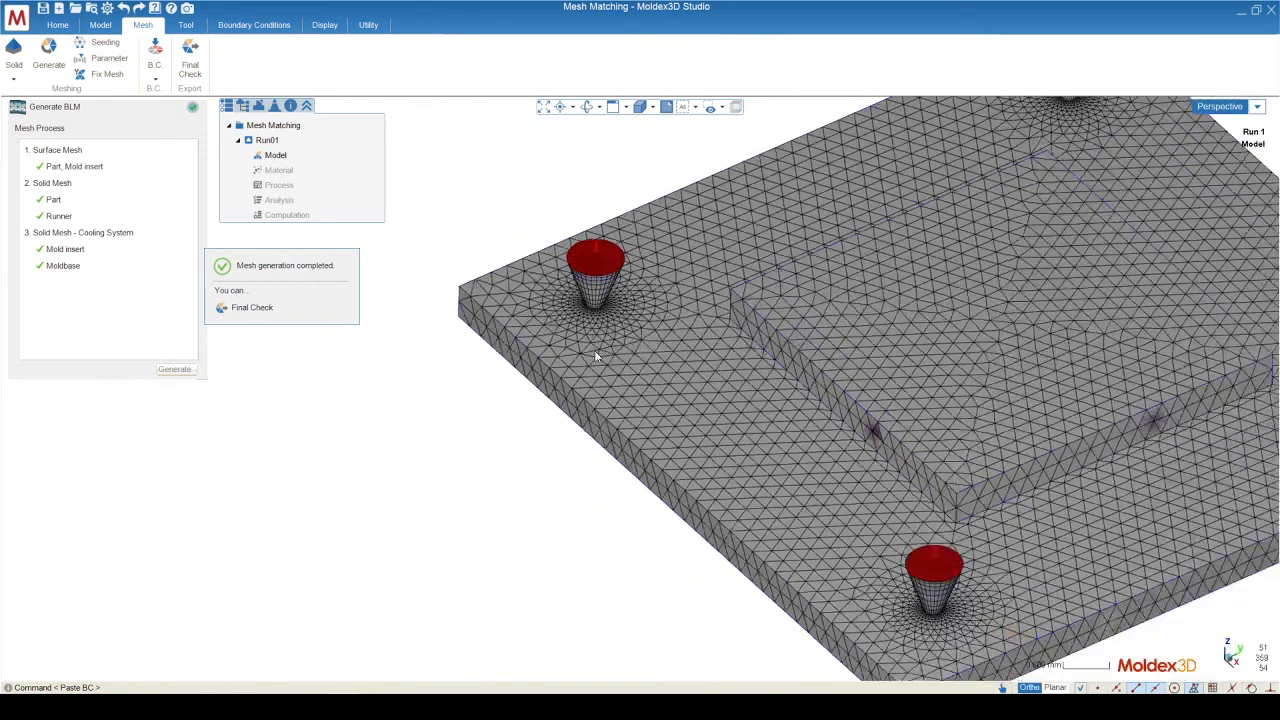
scroll(down, 3)
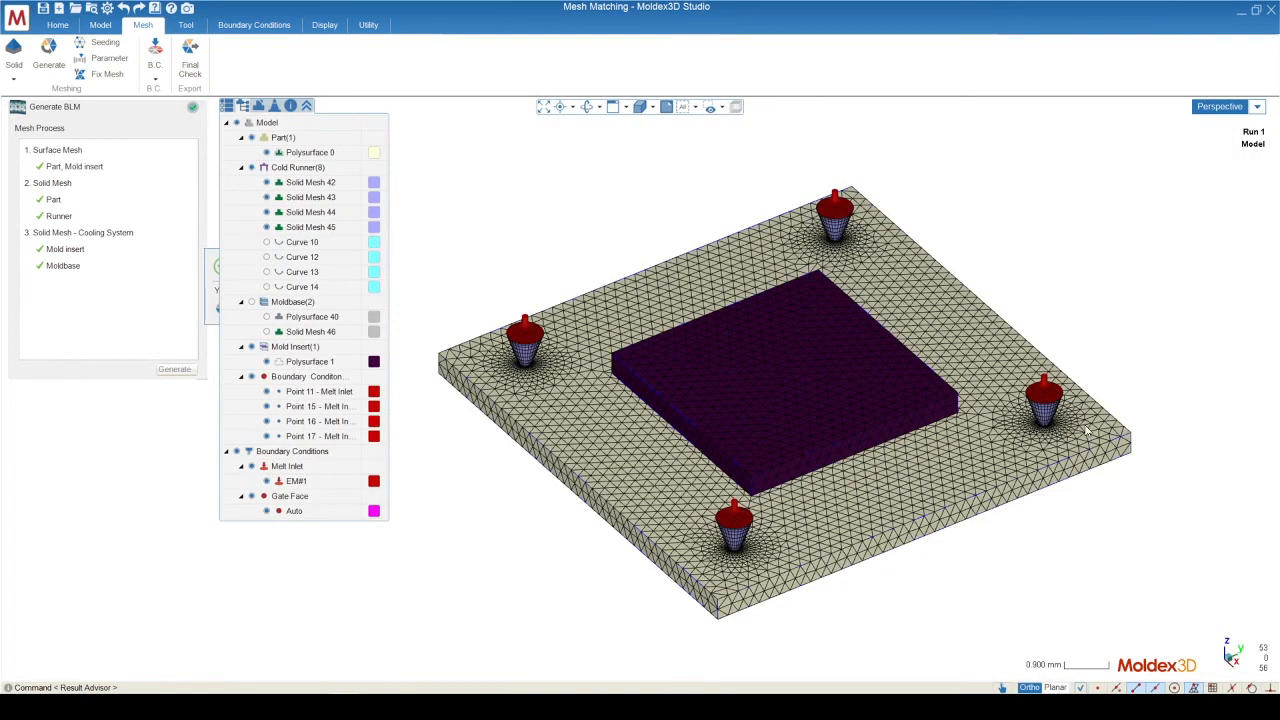
mouse_move(1116, 418)
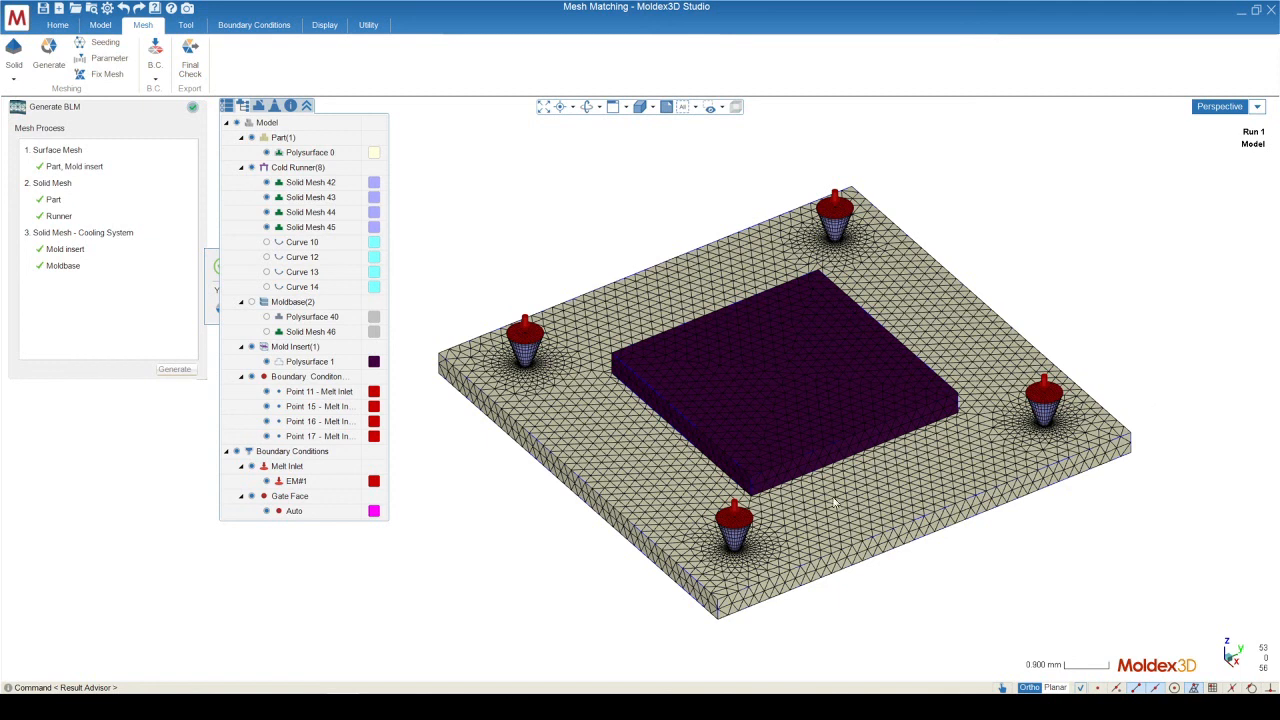
mouse_move(632, 500)
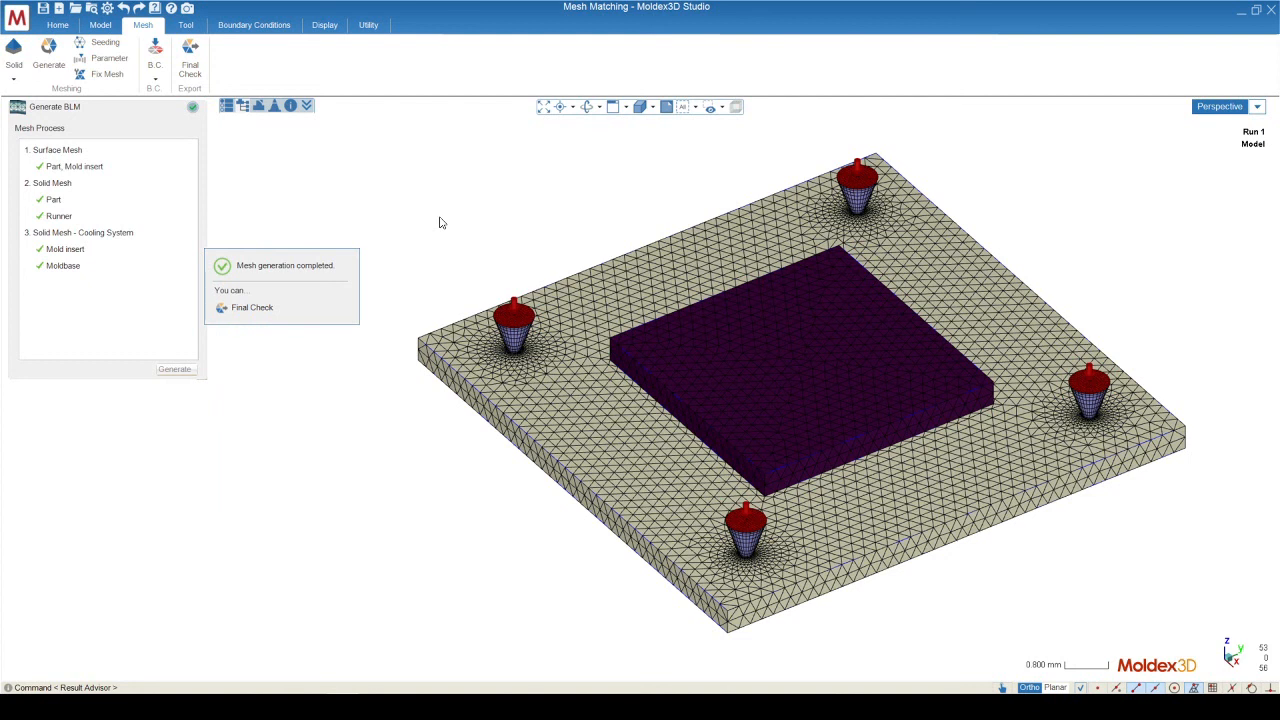
mouse_move(420, 248)
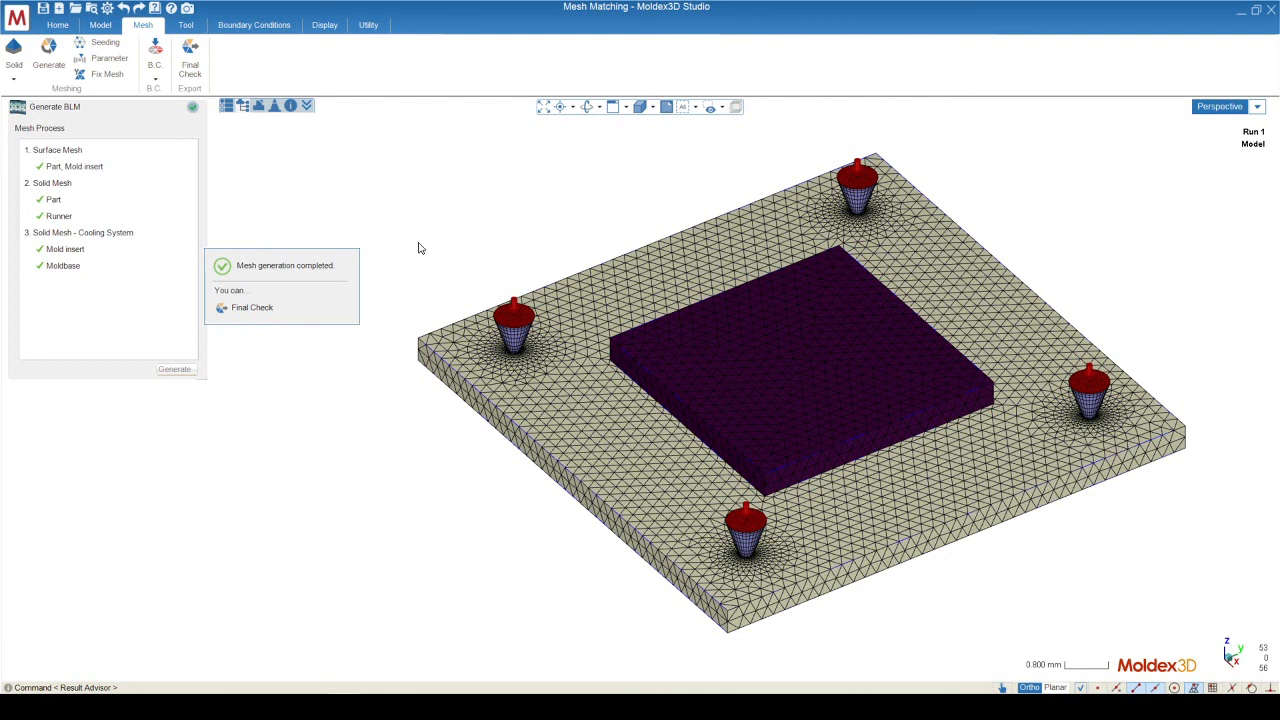